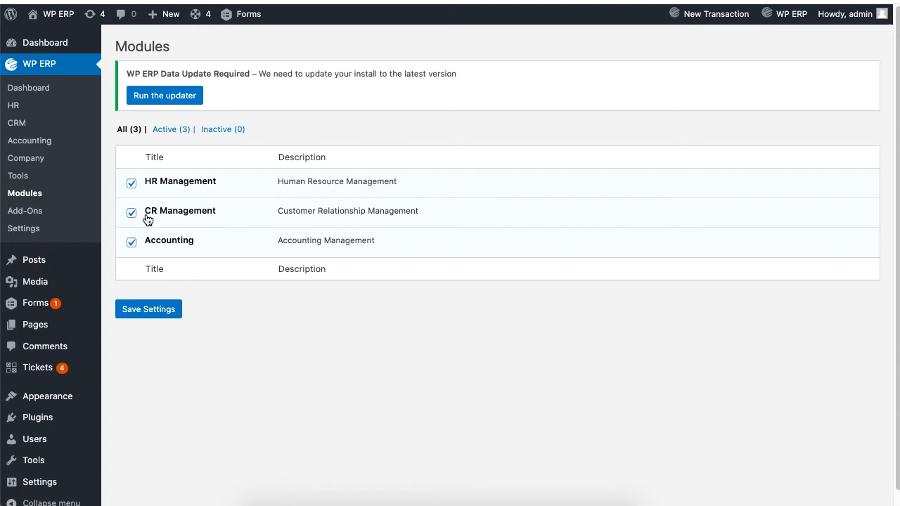
Keep CRM Management enabled on Modules, then view the installed plugins list with WP ERP add-ons
double_click(187, 210)
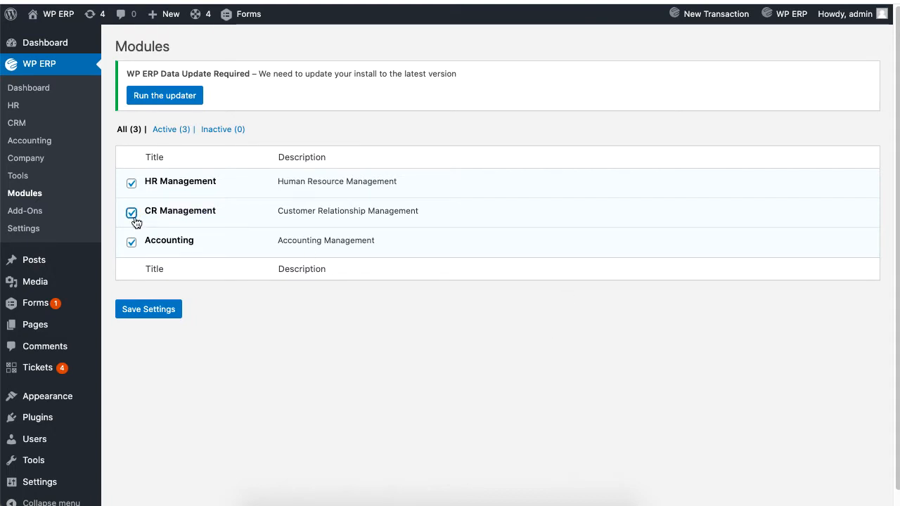
click(132, 214)
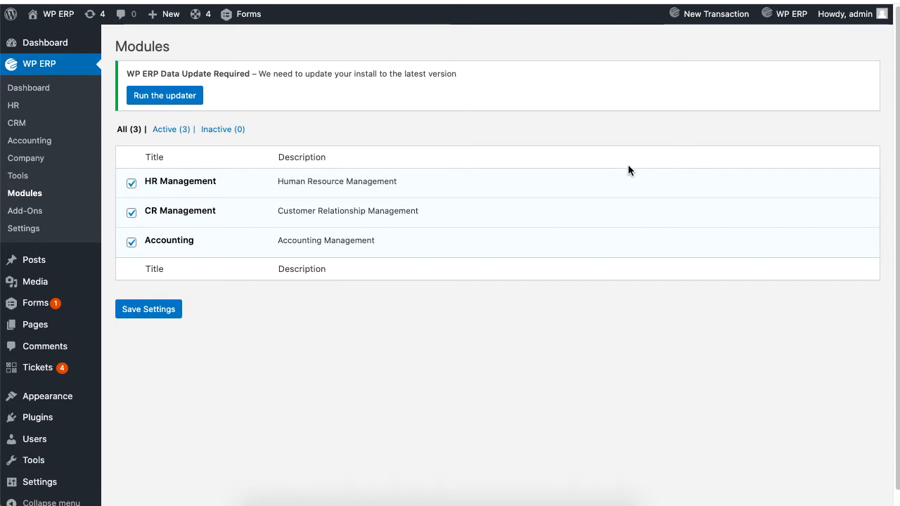
mouse_move(37, 416)
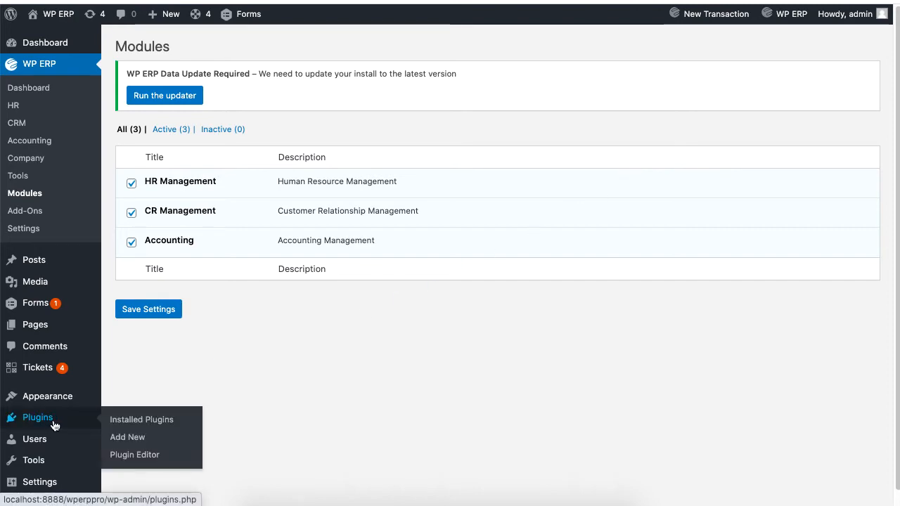
click(141, 418)
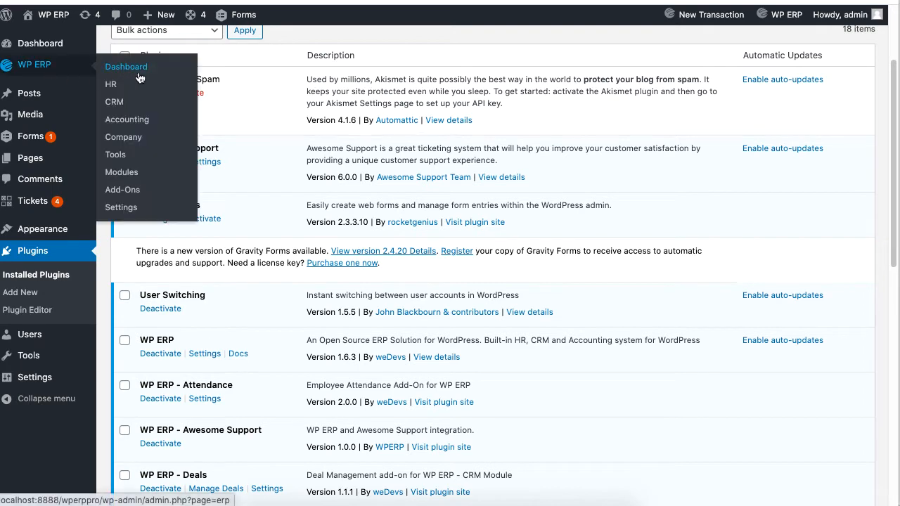
Go to the CRM dashboard and bring up the Deals overview with this month's totals
click(113, 101)
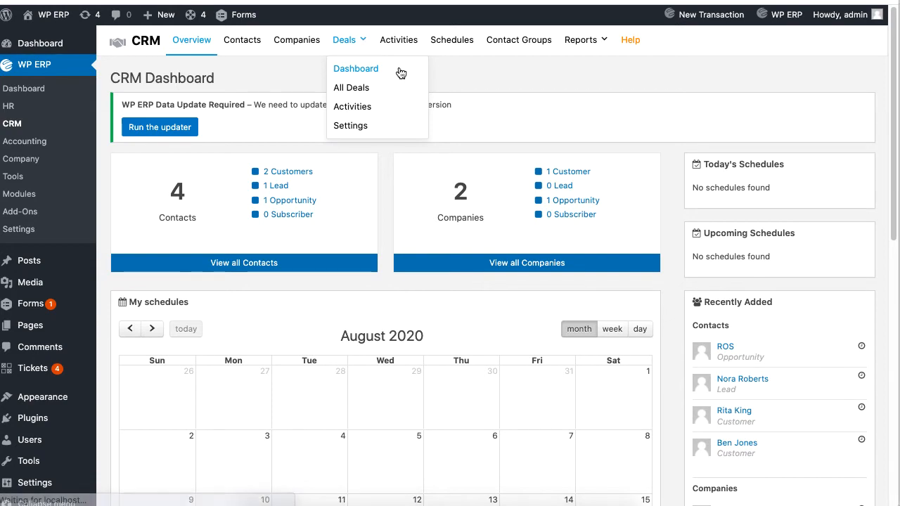
click(356, 68)
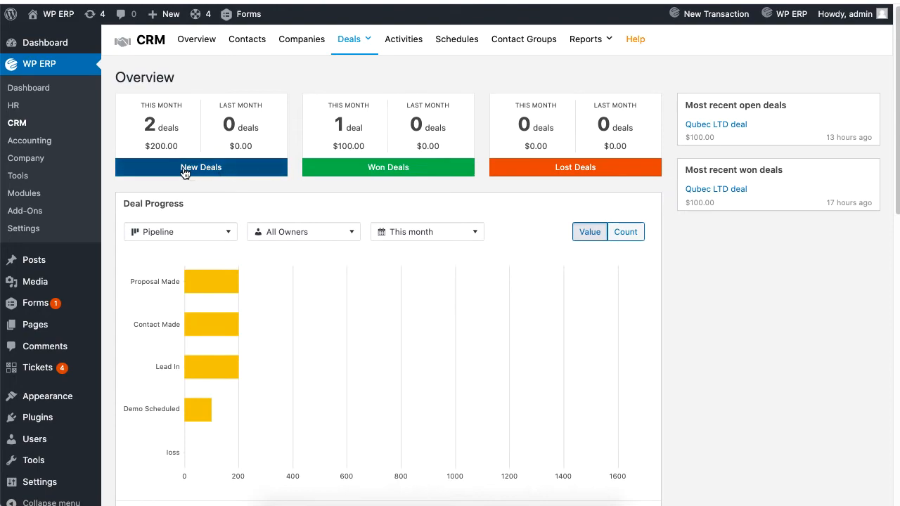
click(201, 167)
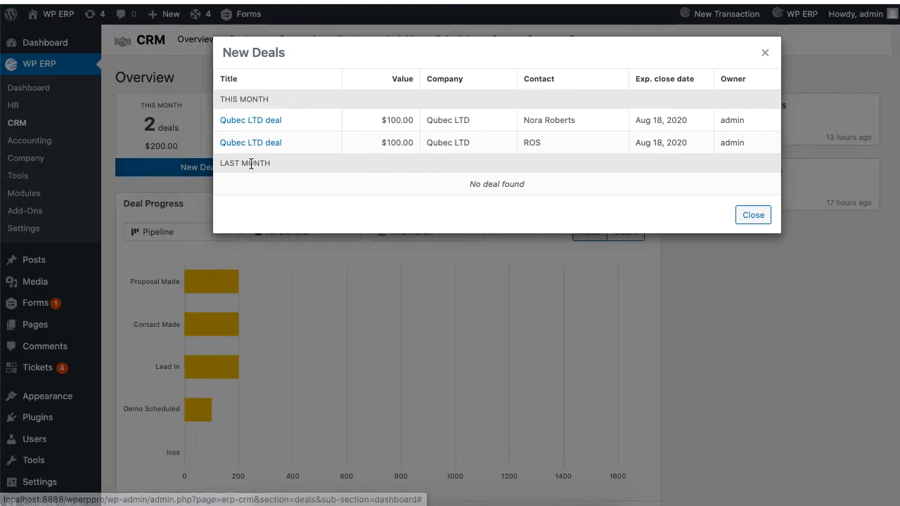
mouse_move(264, 127)
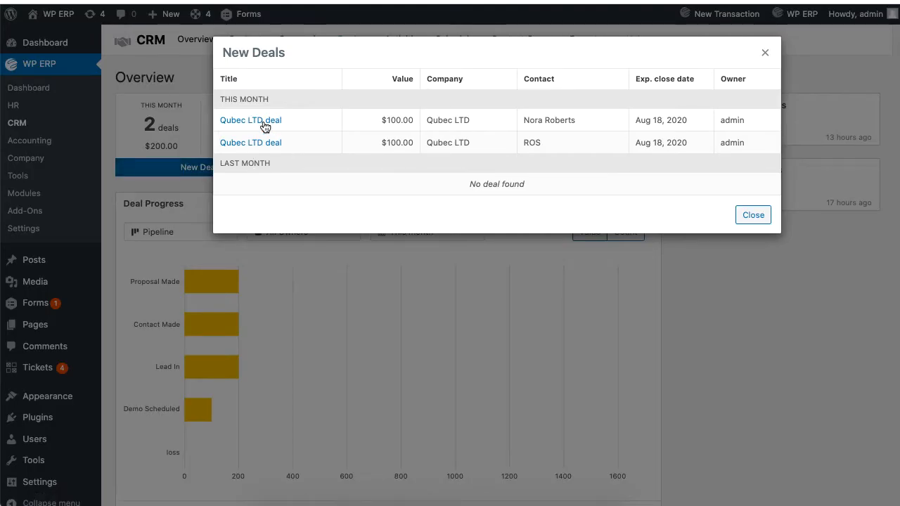
right_click(250, 119)
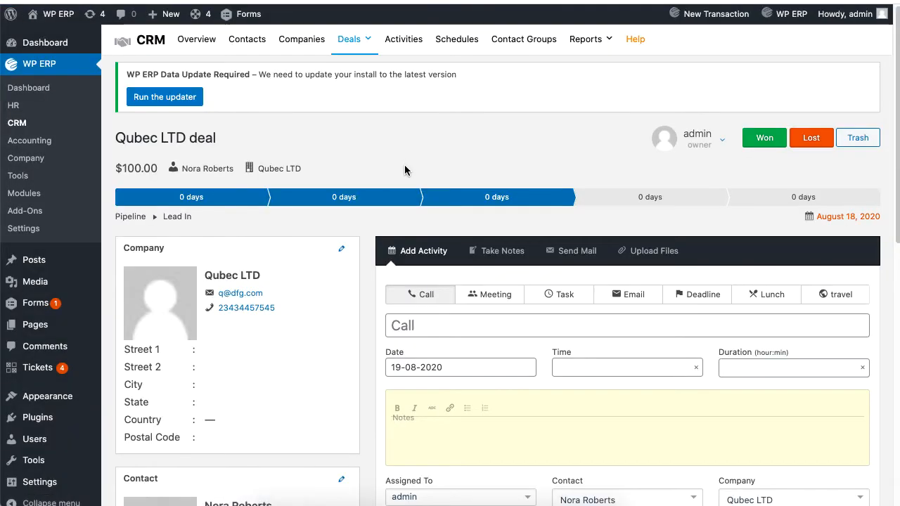
scroll(down, 3)
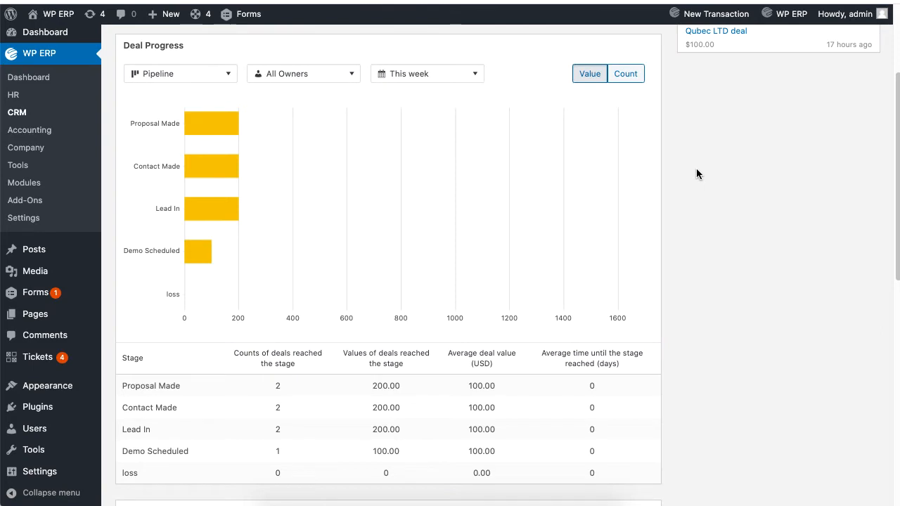
Show IoT Water Project progress by count for all owners, keeping activity progress on all agents
click(180, 74)
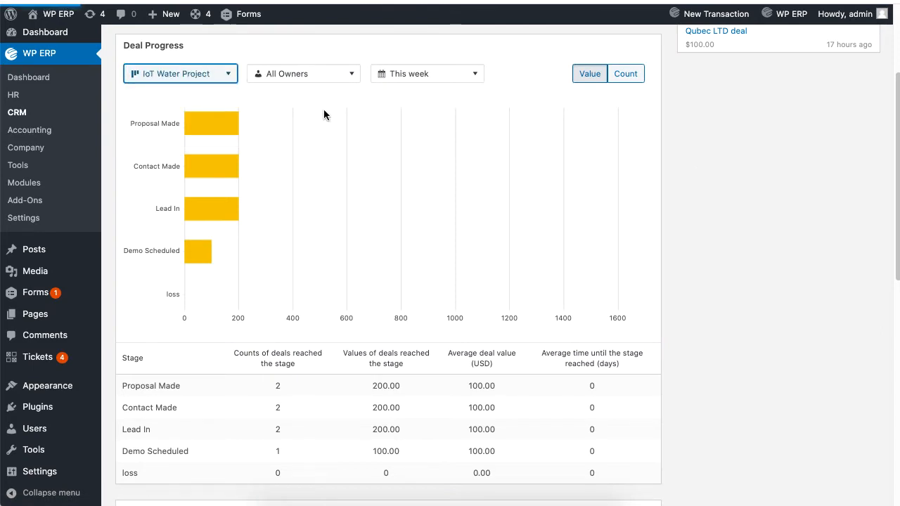
click(304, 73)
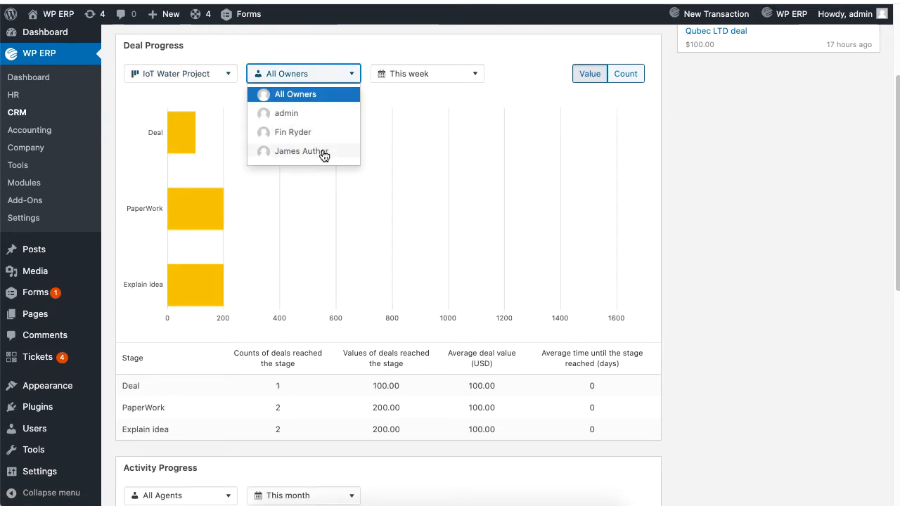
click(426, 73)
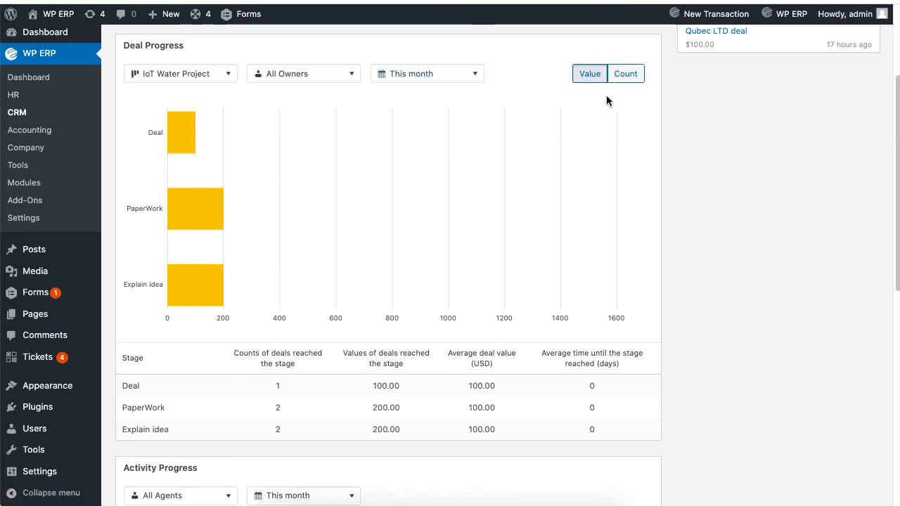
mouse_move(605, 83)
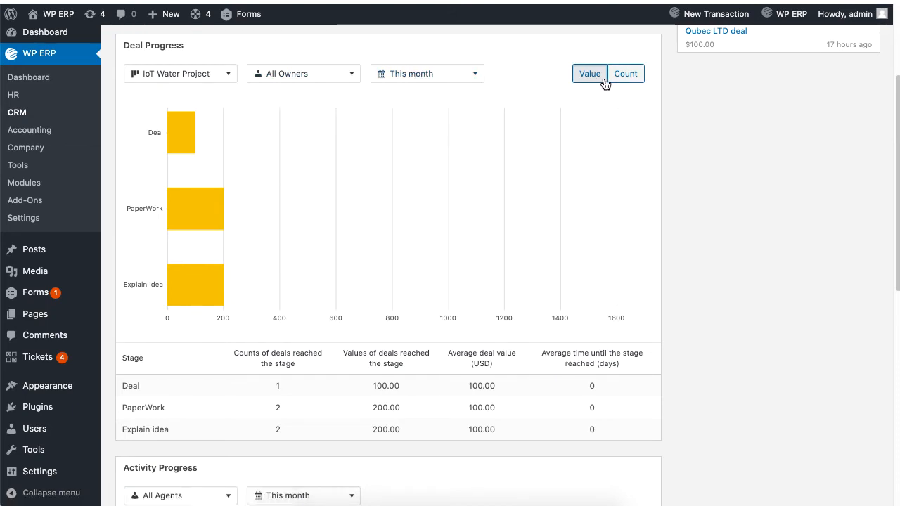
click(624, 73)
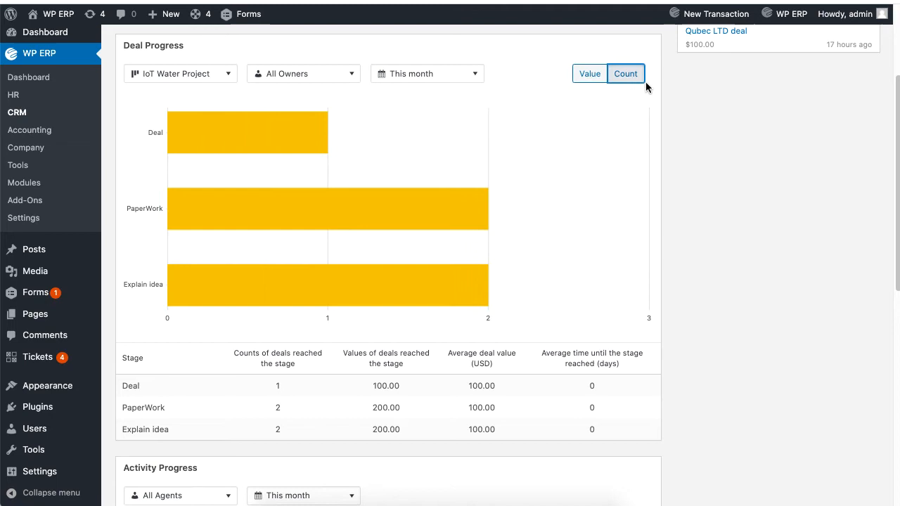
scroll(down, 3)
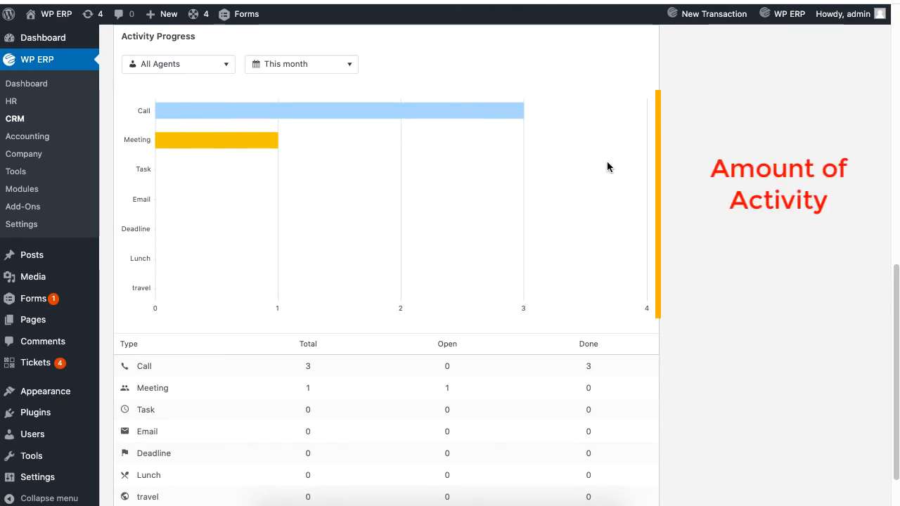
click(177, 65)
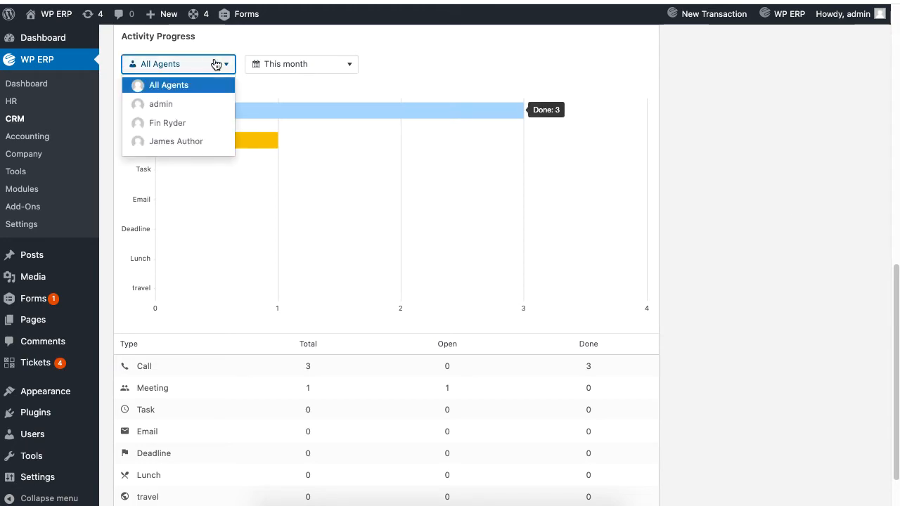
click(346, 39)
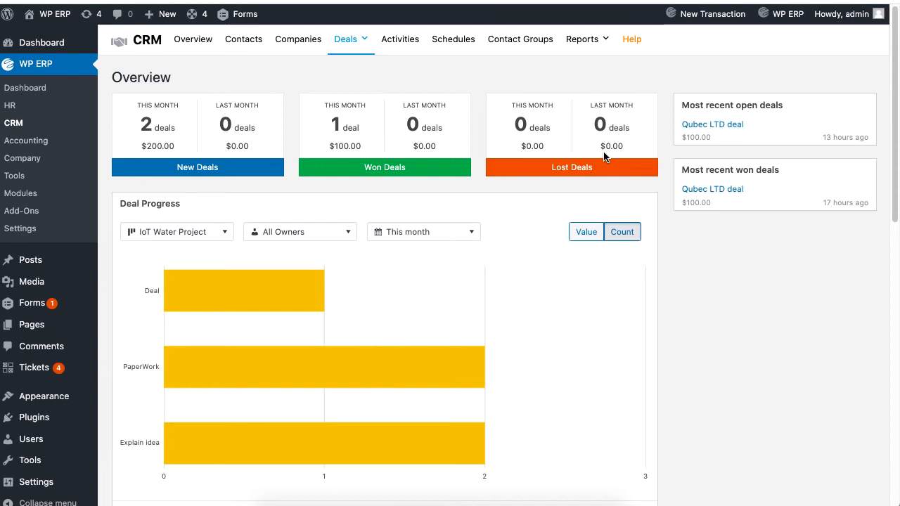
Start a new deal on the board and choose Nora Roberts as its contact
click(345, 39)
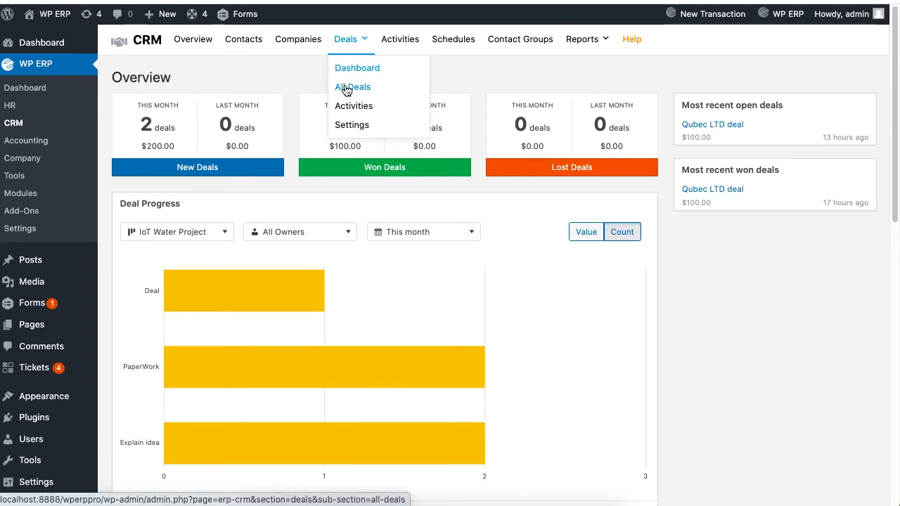
click(352, 87)
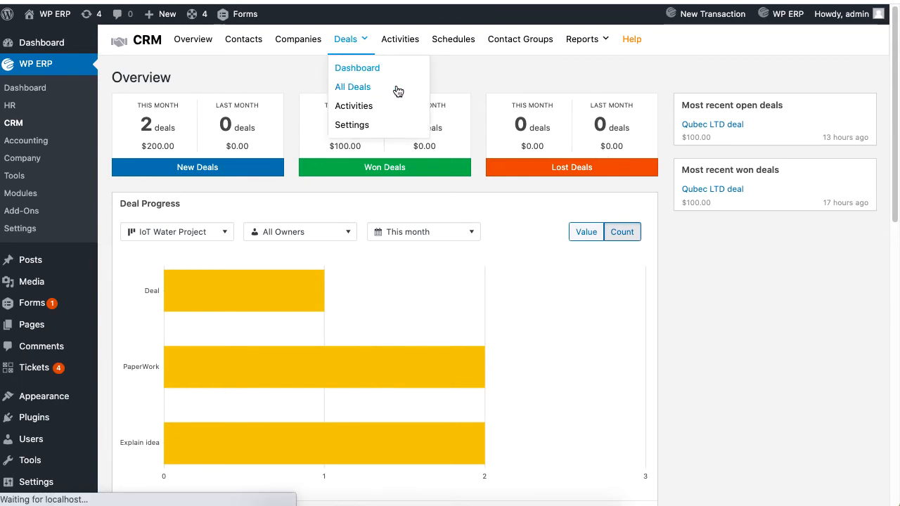
click(351, 87)
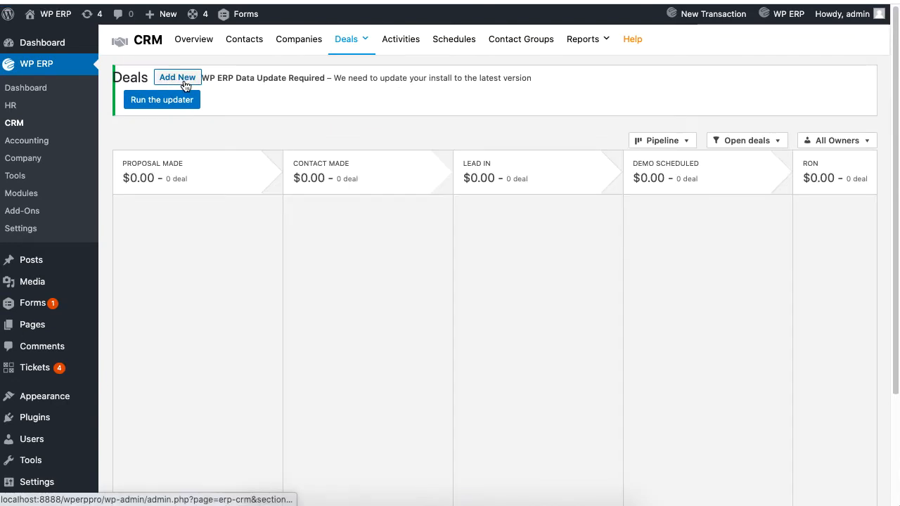
click(178, 76)
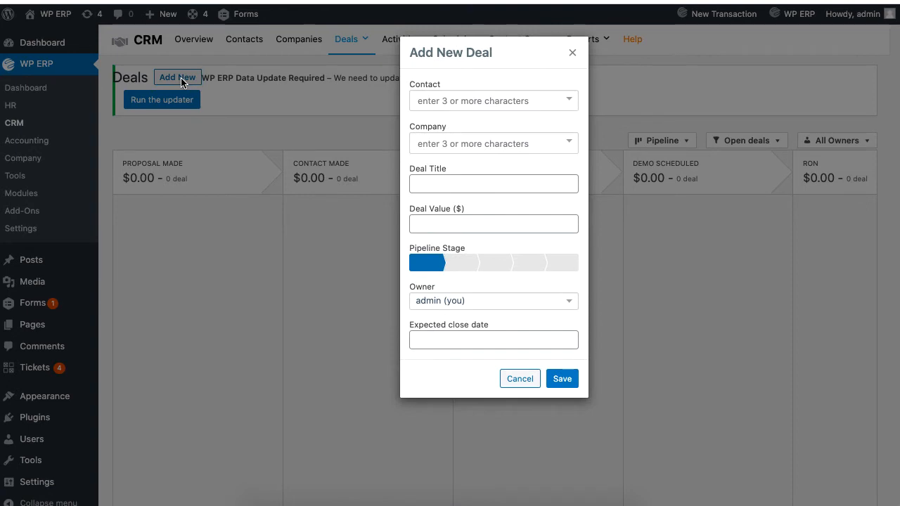
mouse_move(255, 91)
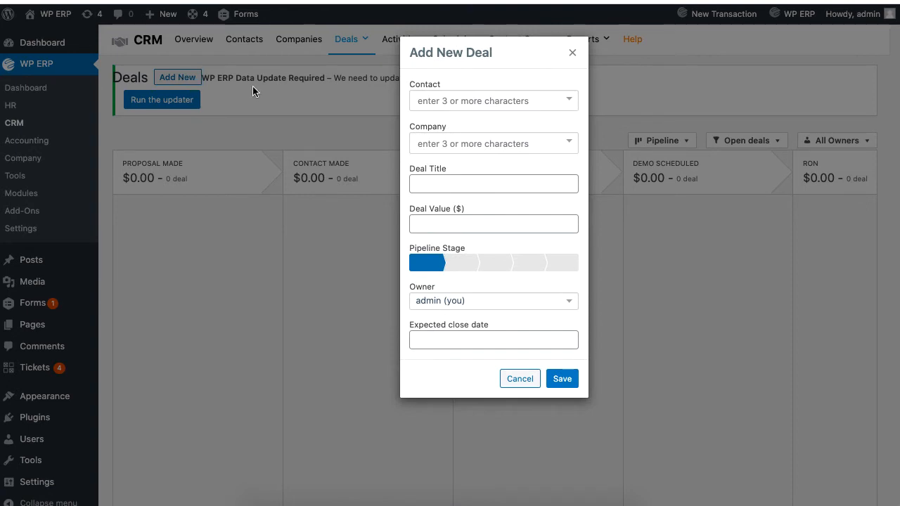
text(Nora)
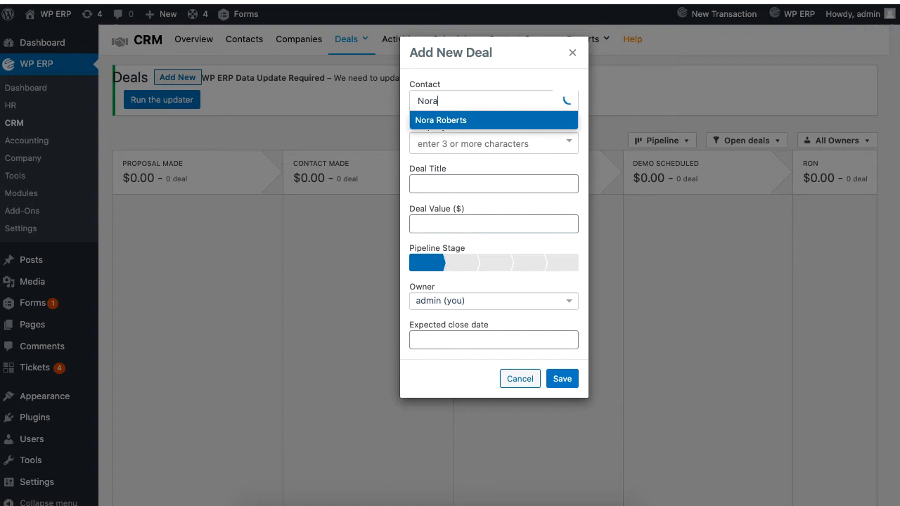
click(442, 119)
text(Qubec)
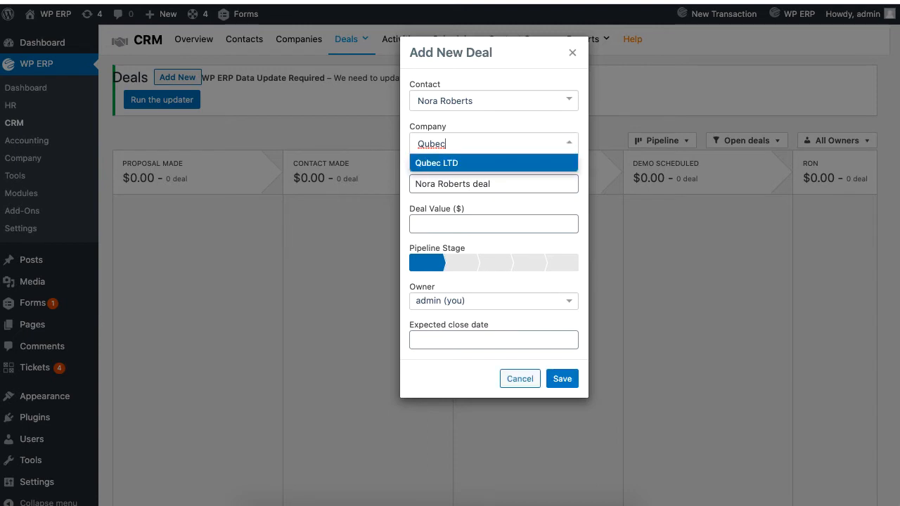
mouse_move(492, 163)
text(100)
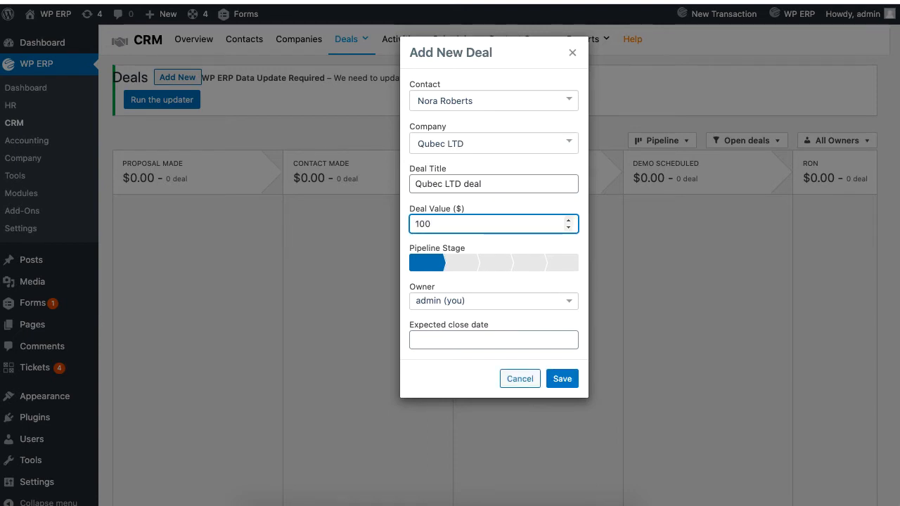
mouse_move(476, 270)
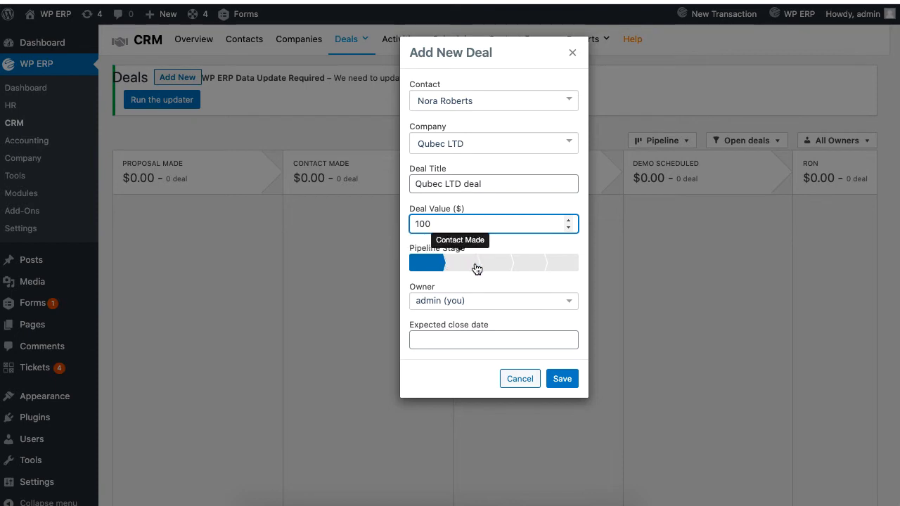
Set stage Contact Made and close date 18-08-2020, then save the Qubec LTD deal
click(492, 301)
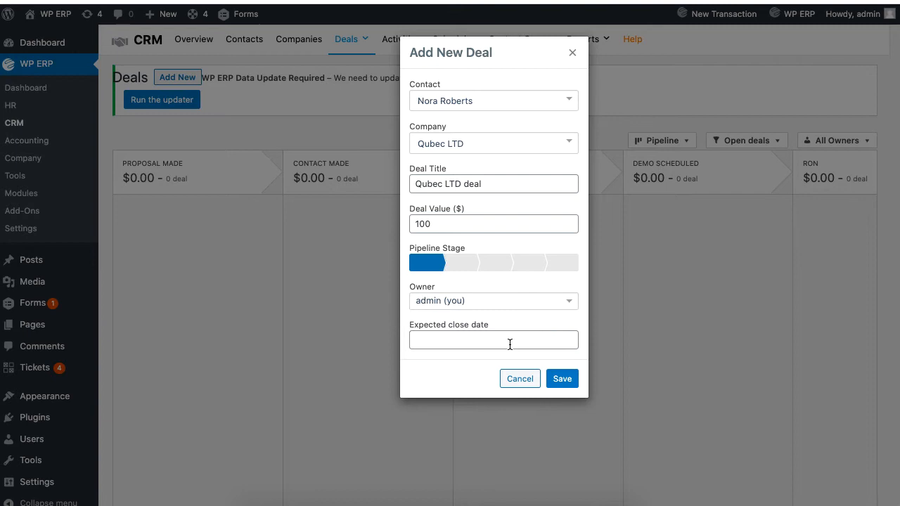
click(492, 339)
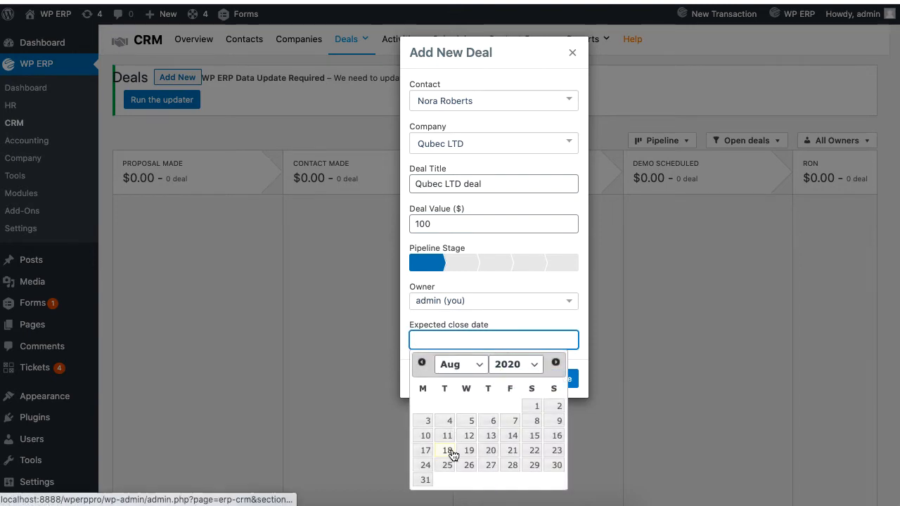
click(447, 450)
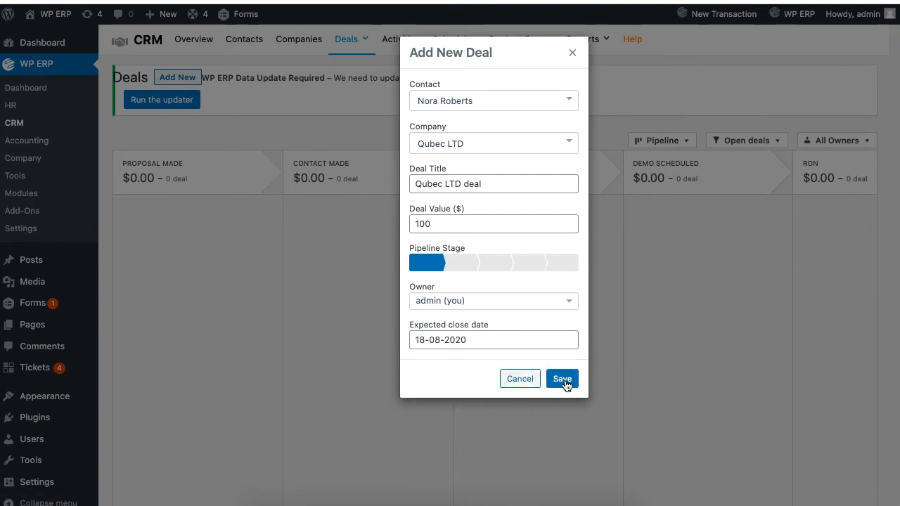
click(562, 380)
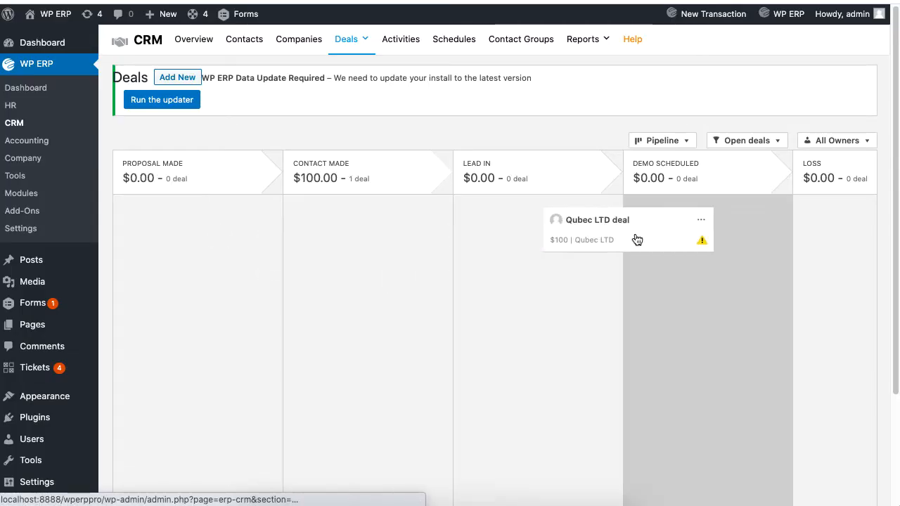
Drag the Qubec LTD card across stages, peek at its won/lost/trash options, leaving it in Lead In
drag(626, 228, 706, 217)
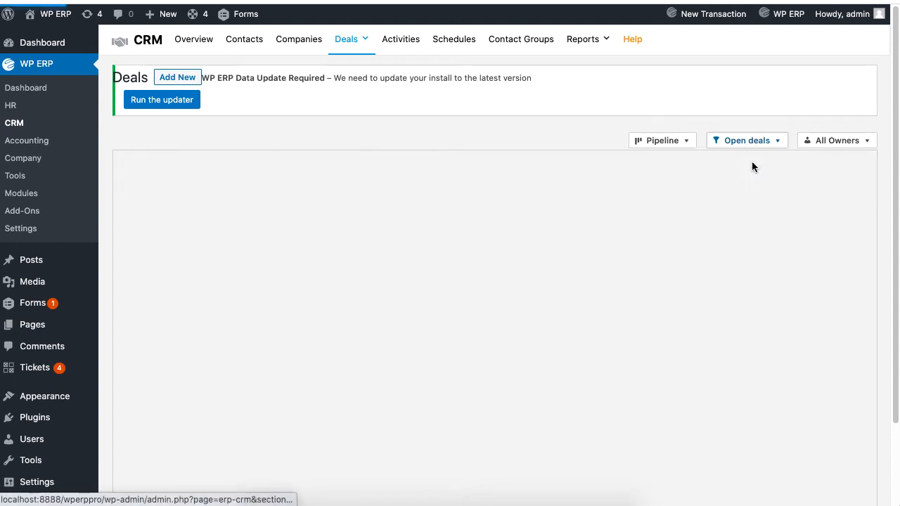
click(747, 141)
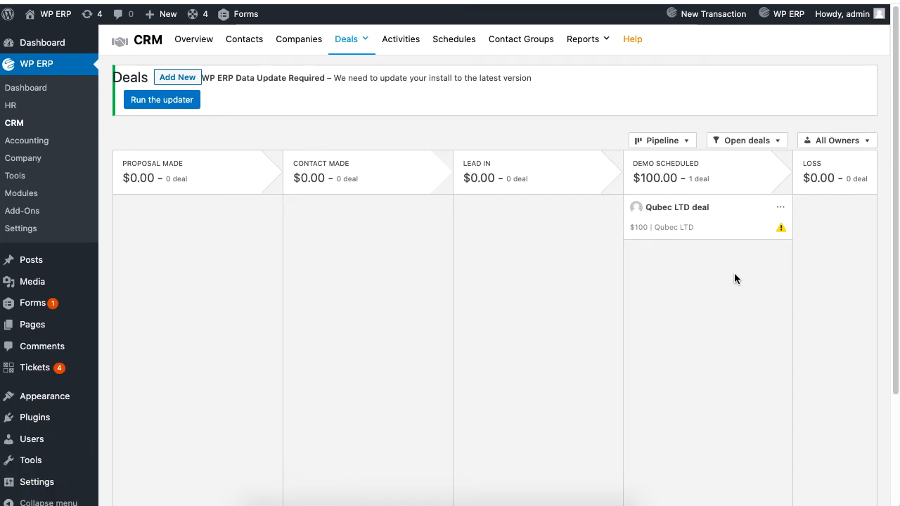
click(779, 206)
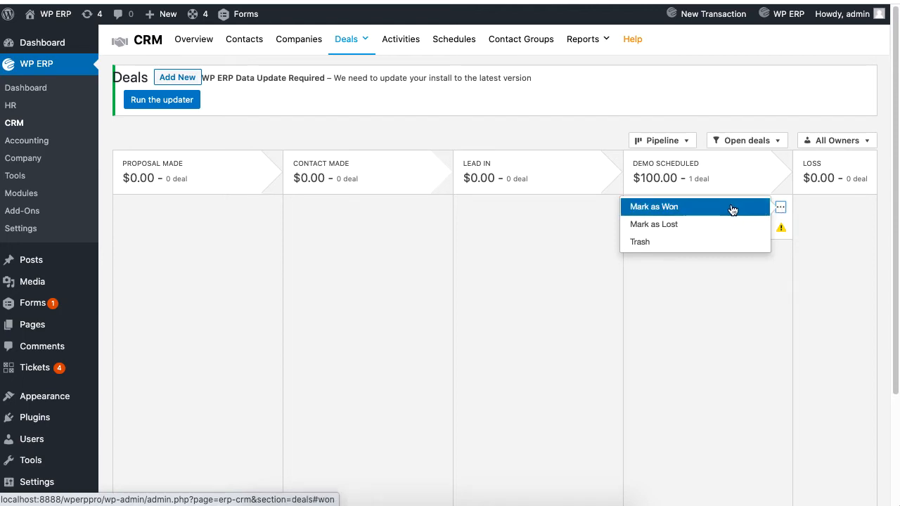
mouse_move(720, 225)
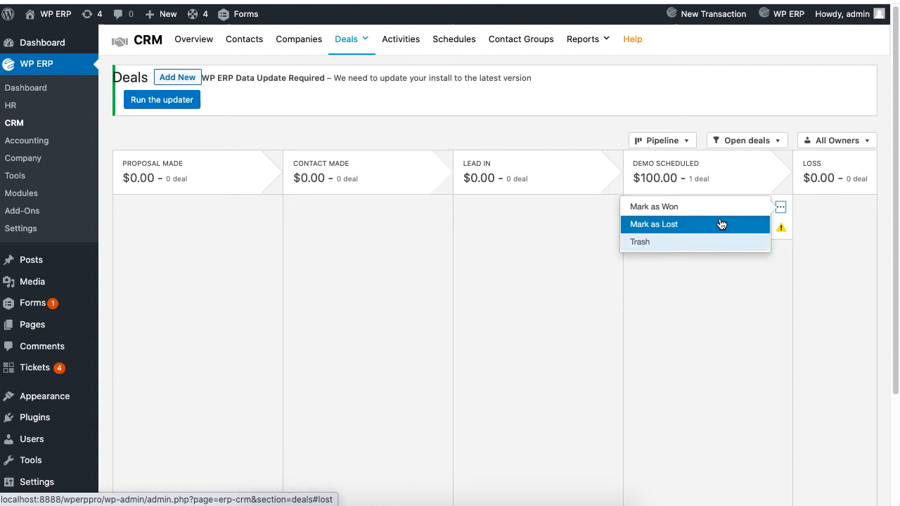
mouse_move(720, 207)
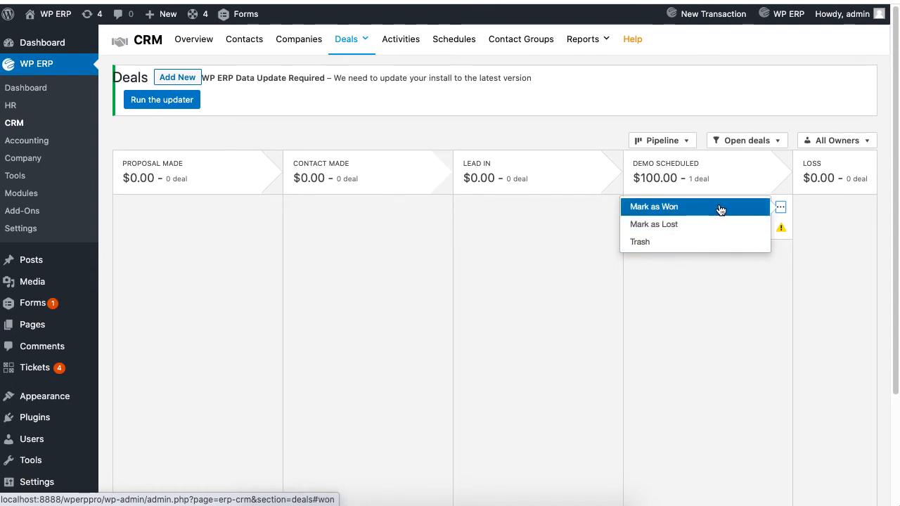
click(652, 205)
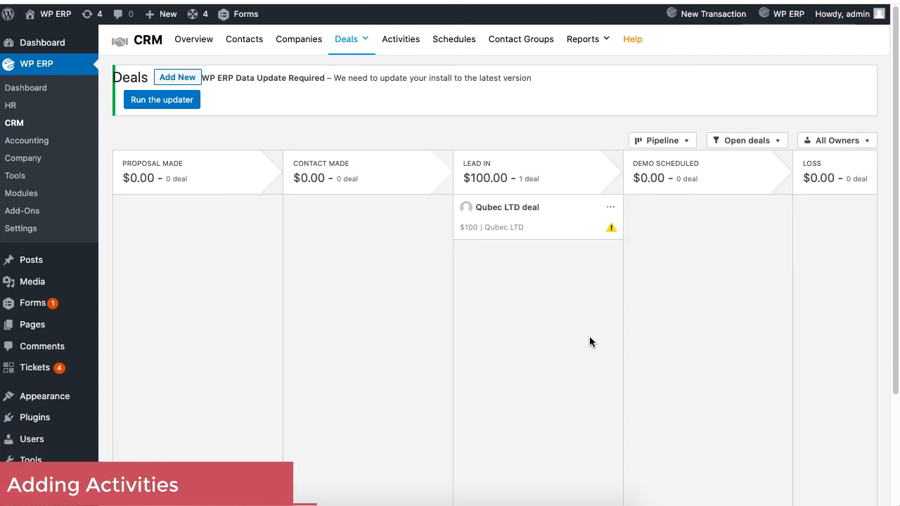
mouse_move(594, 338)
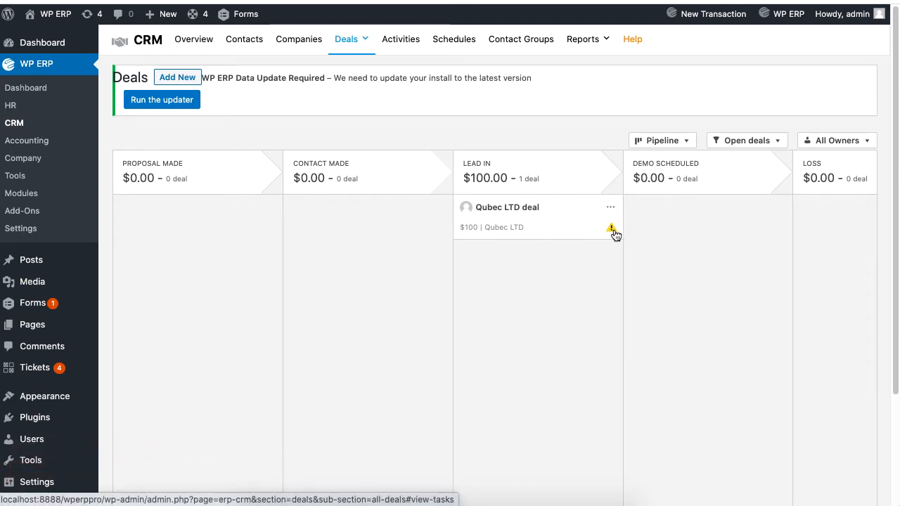
Schedule a one-hour 06:00 PM call noted ASAP on the deal after browsing the activity types
click(610, 227)
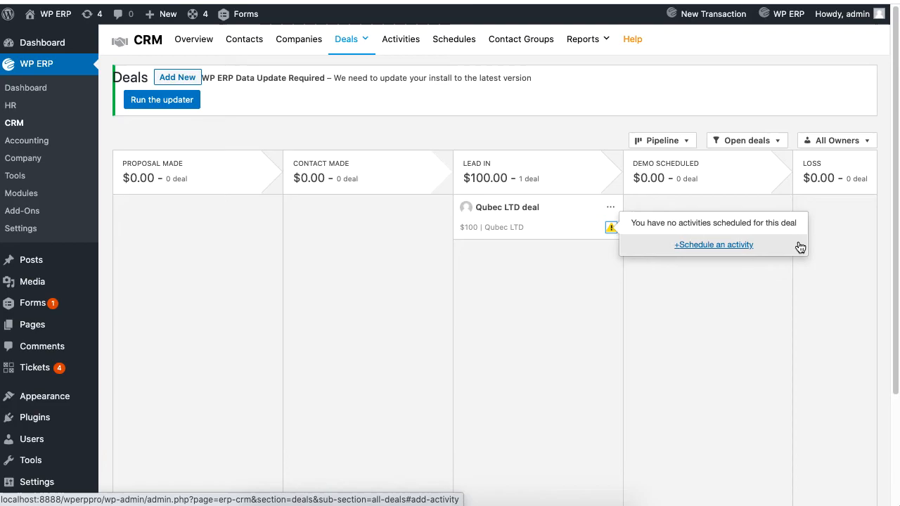
click(714, 244)
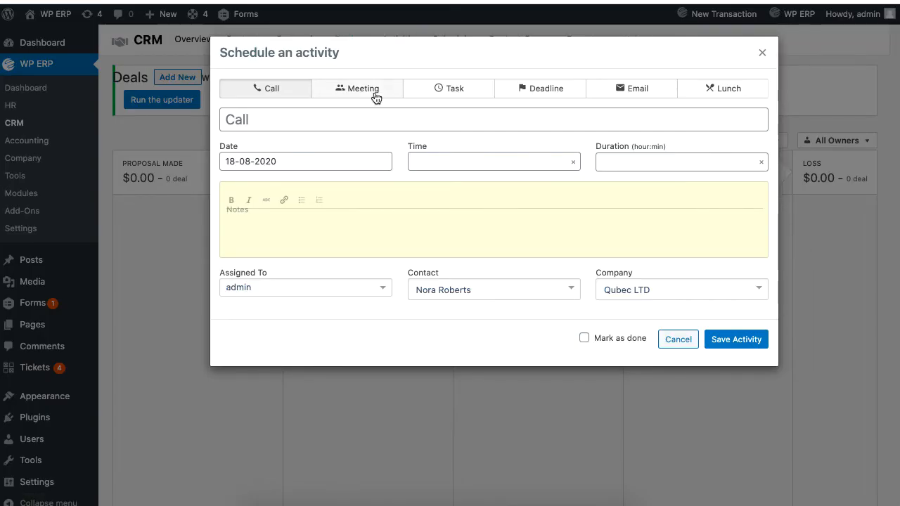
click(363, 87)
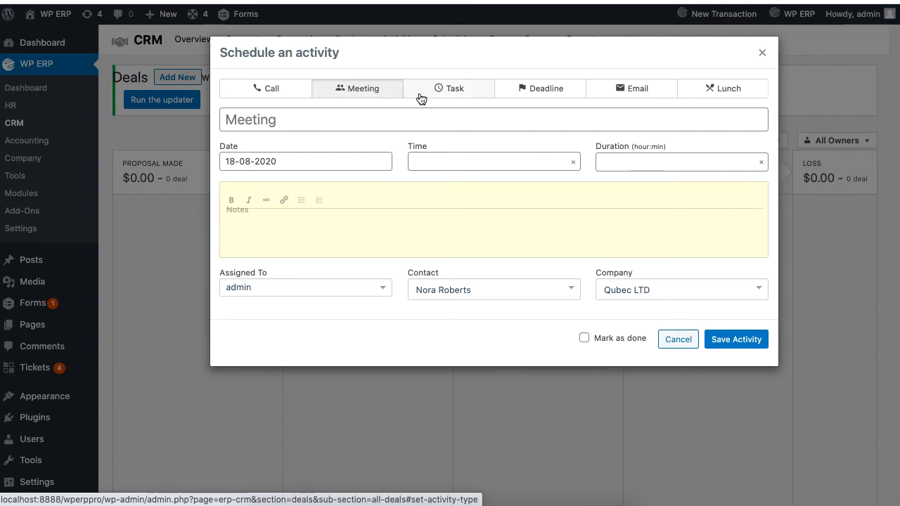
click(456, 87)
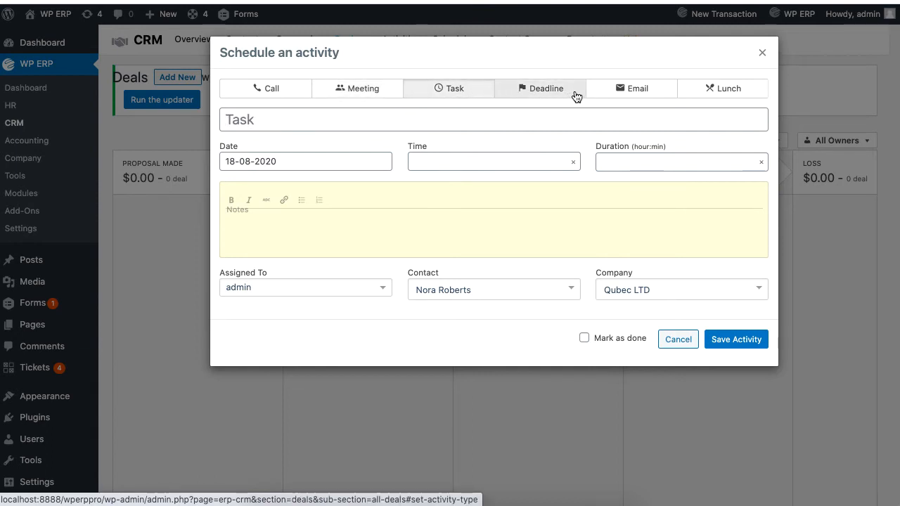
click(636, 88)
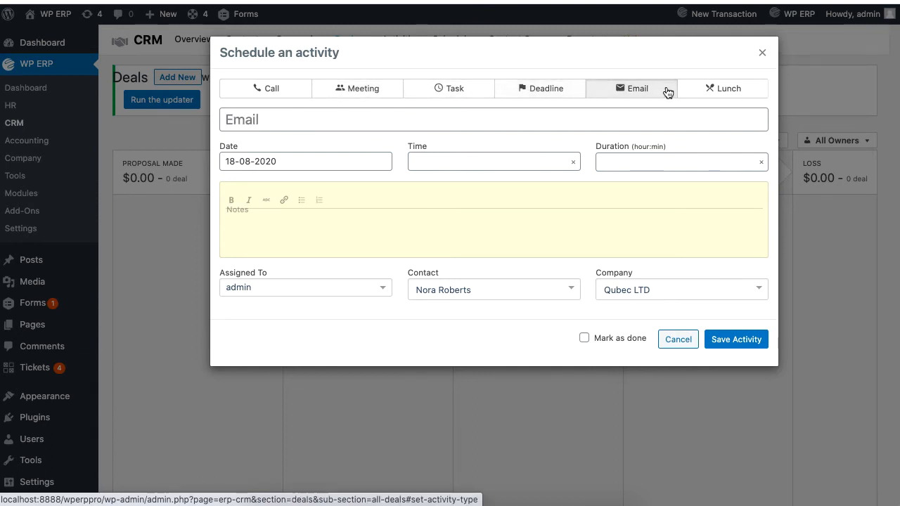
click(270, 87)
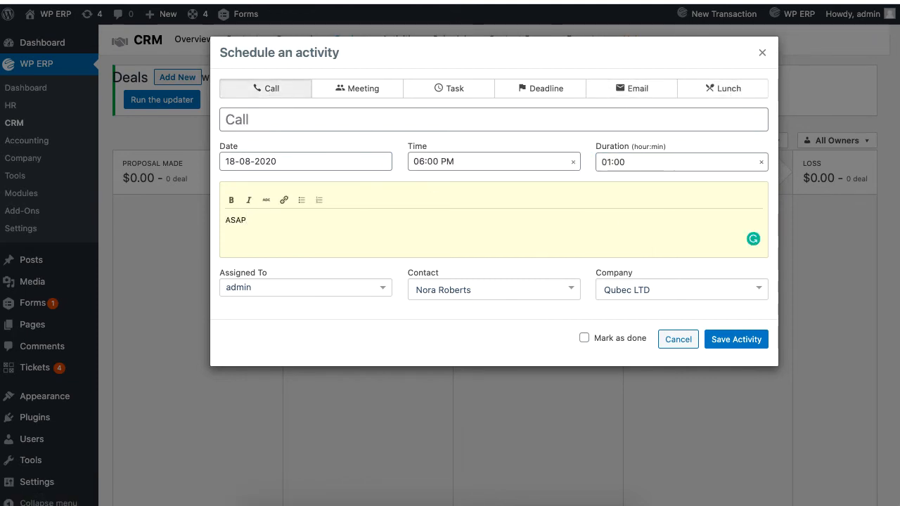
click(735, 339)
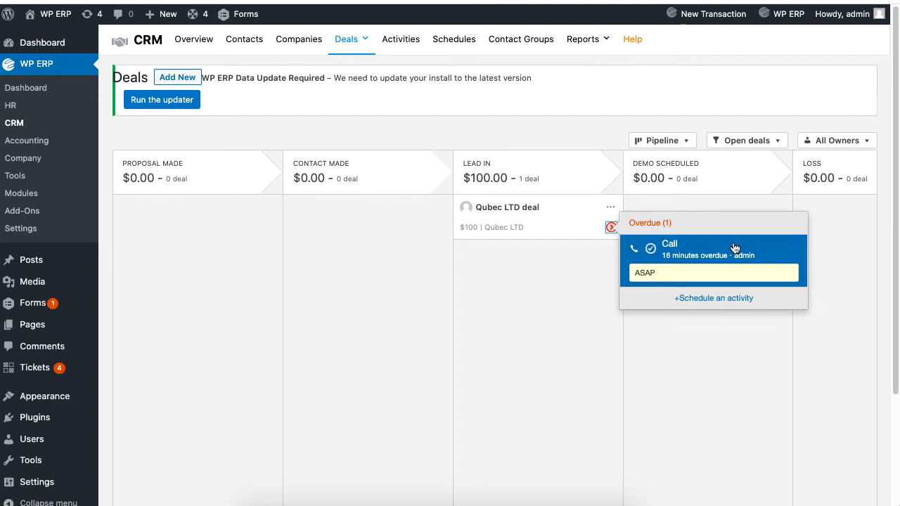
mouse_move(529, 216)
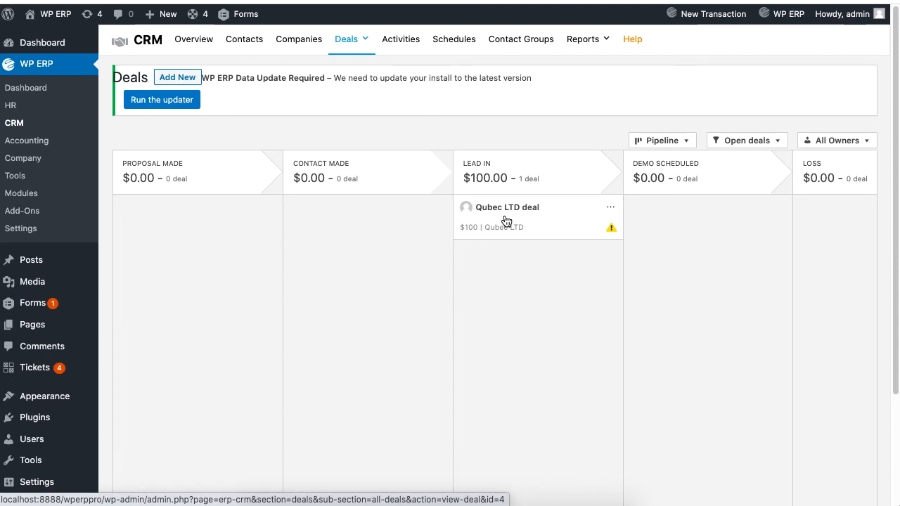
View the Qubec LTD deal detail page, scrolling through company, contact, activities and changelog
click(507, 207)
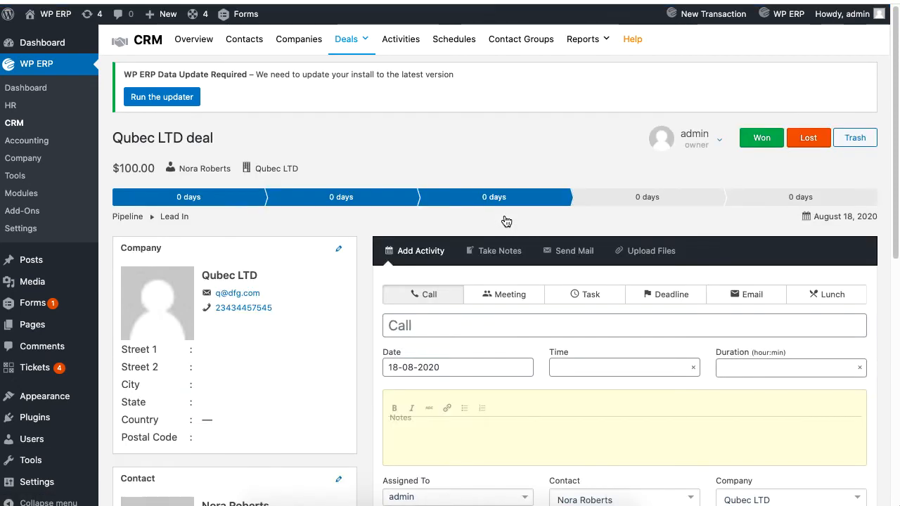
scroll(down, 3)
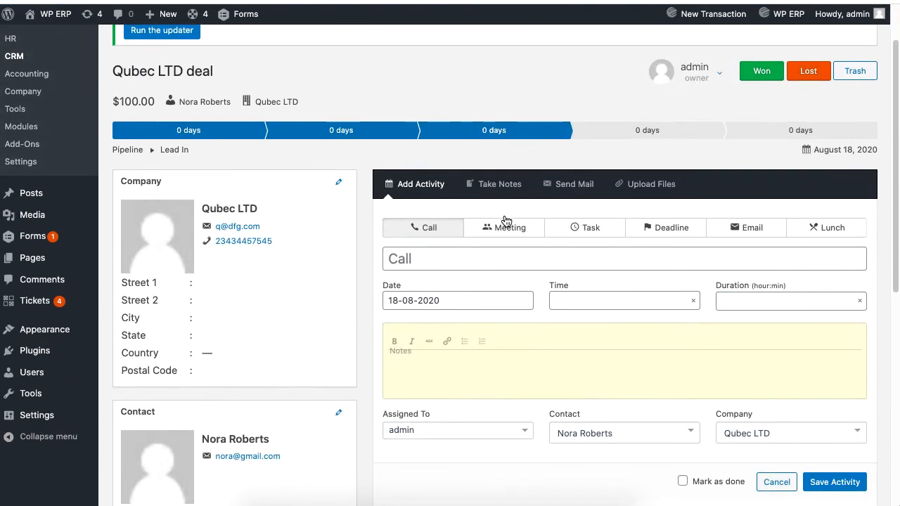
scroll(down, 3)
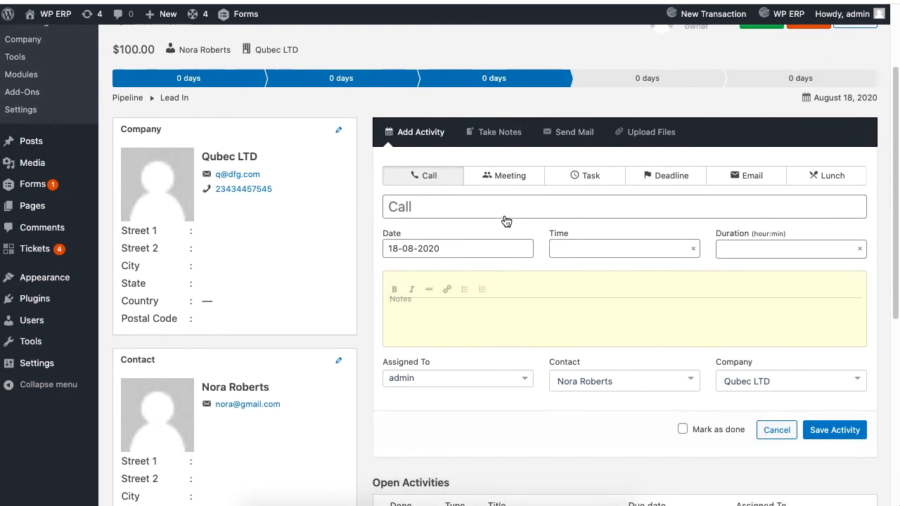
scroll(down, 3)
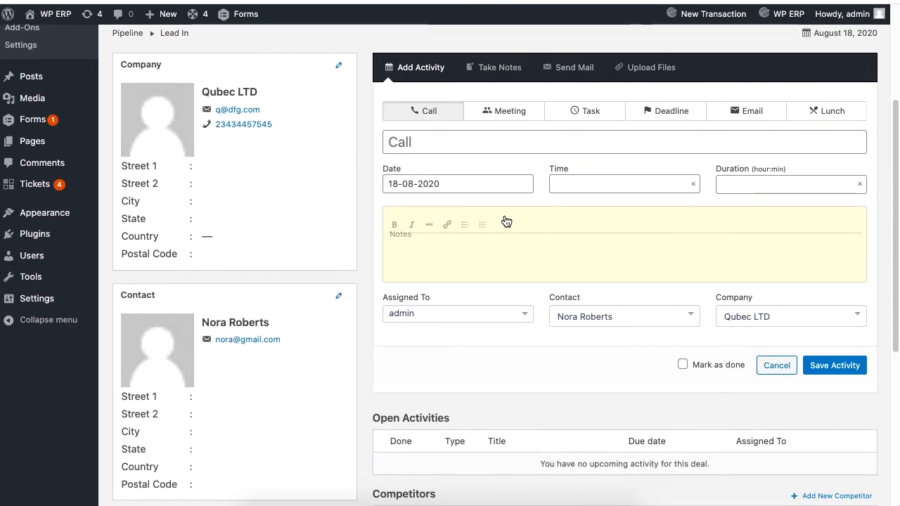
scroll(down, 3)
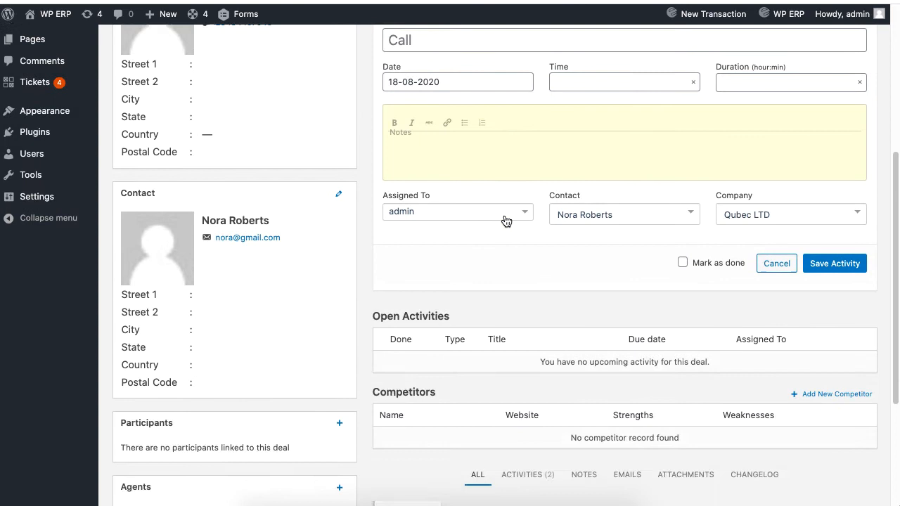
scroll(down, 3)
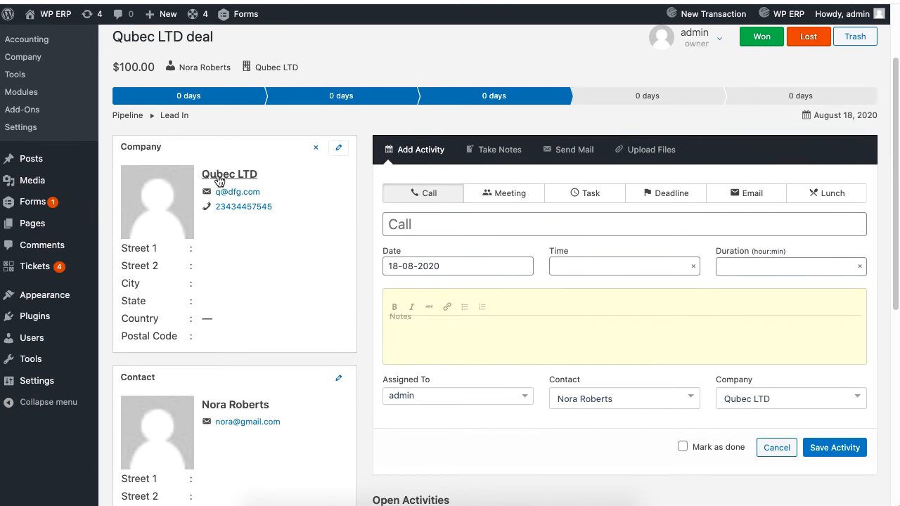
scroll(down, 3)
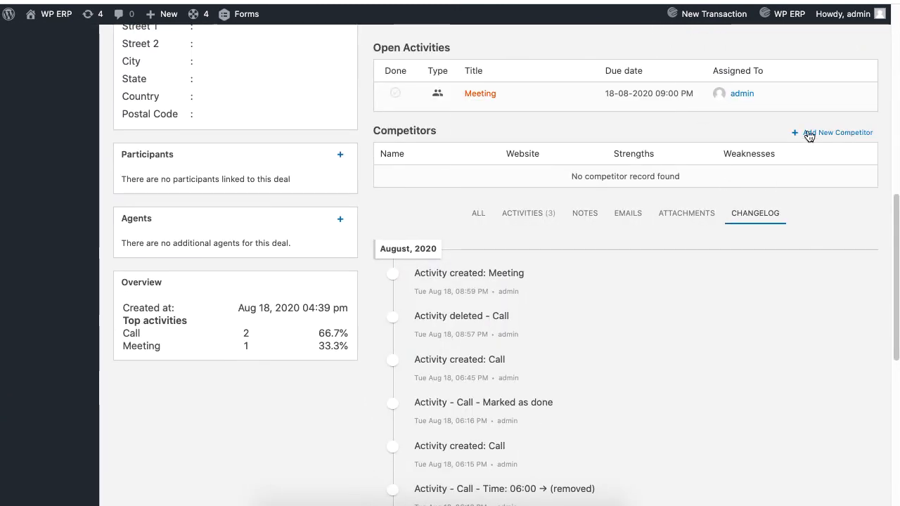
click(837, 132)
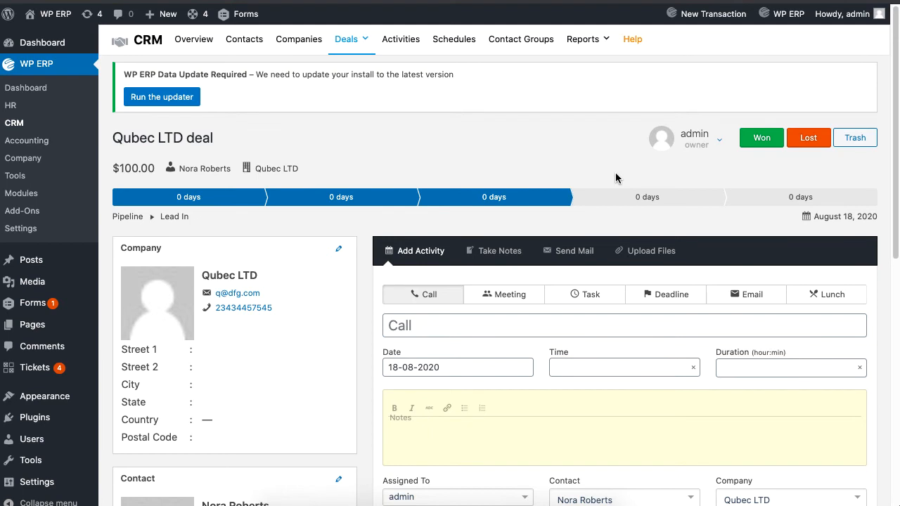
mouse_move(616, 177)
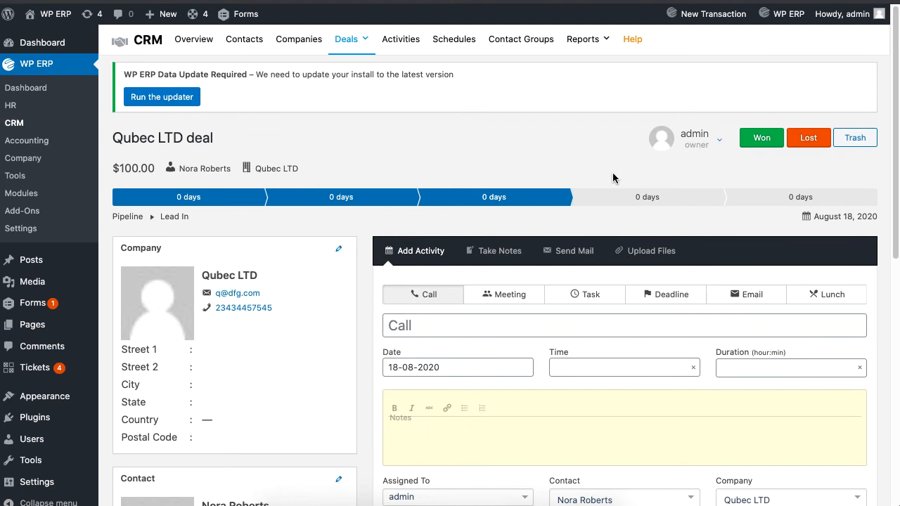
From CRM Activities save a 1h15 meeting for Qubec LTD on 18-08-2020 9 PM, then filter by tasks
click(346, 39)
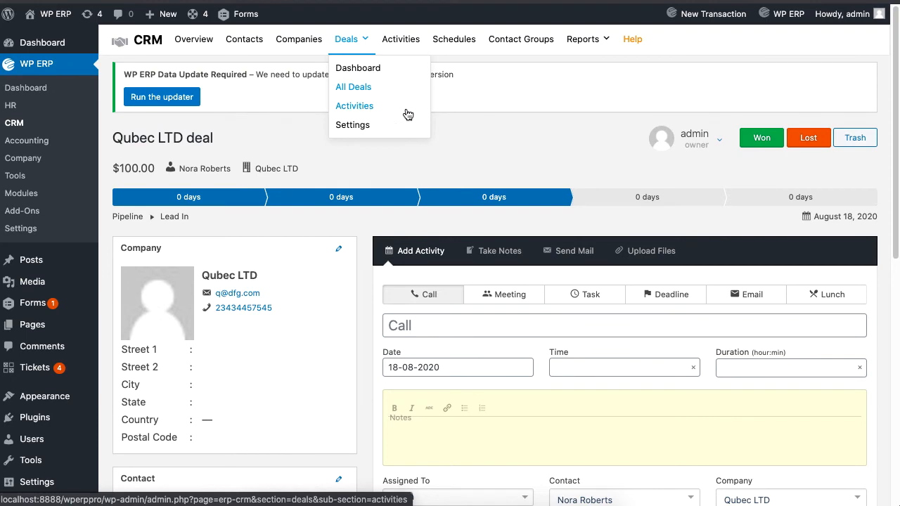
click(354, 106)
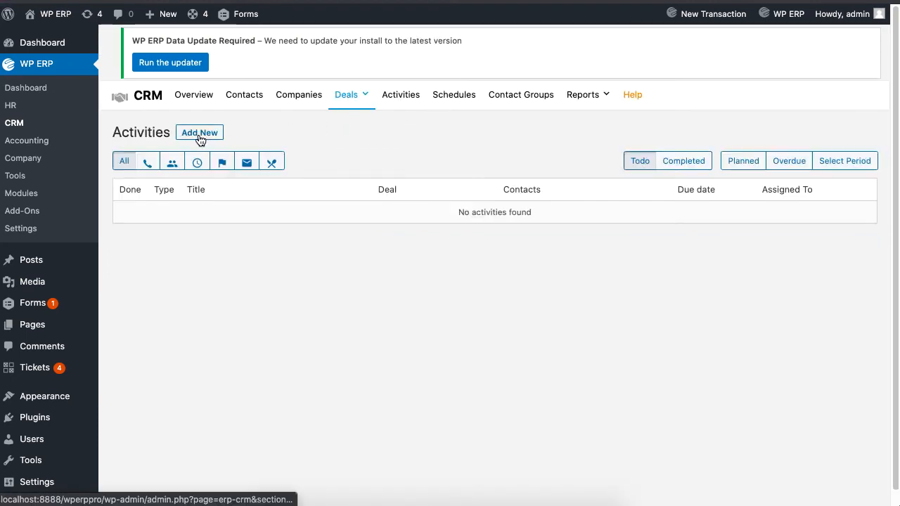
click(200, 132)
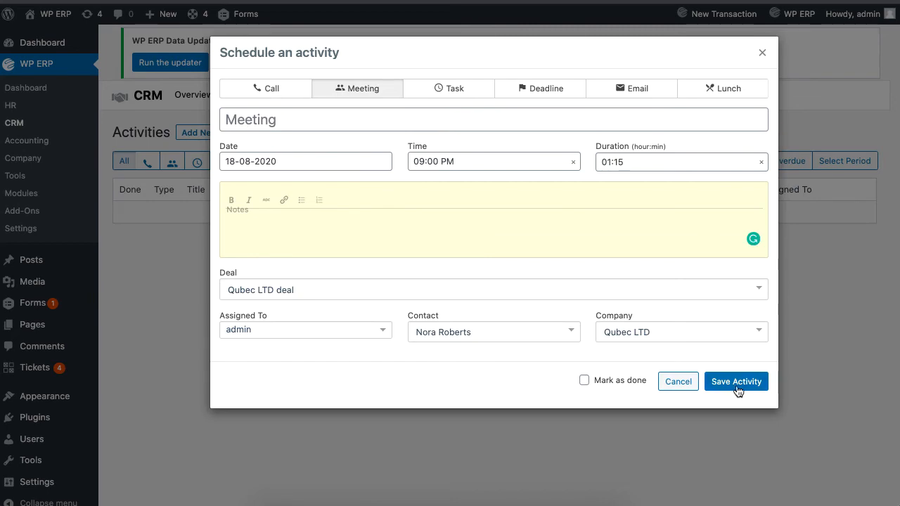
click(735, 381)
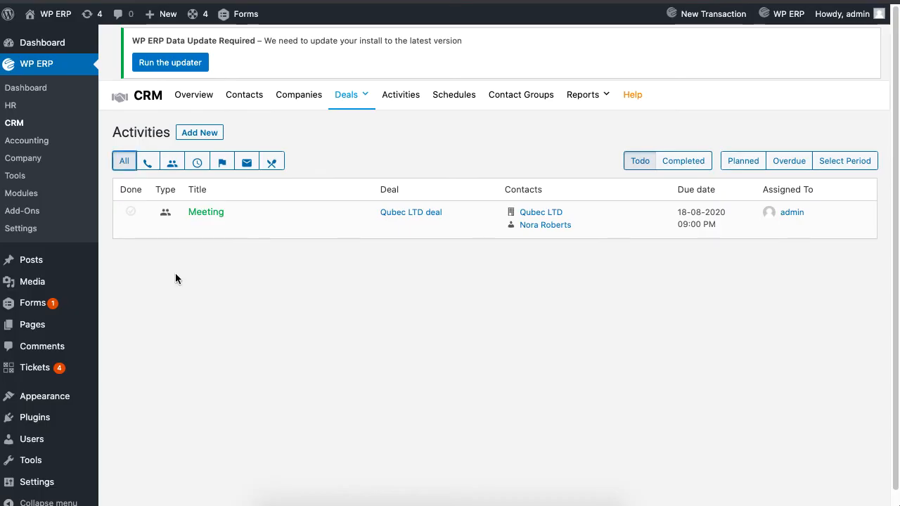
click(197, 162)
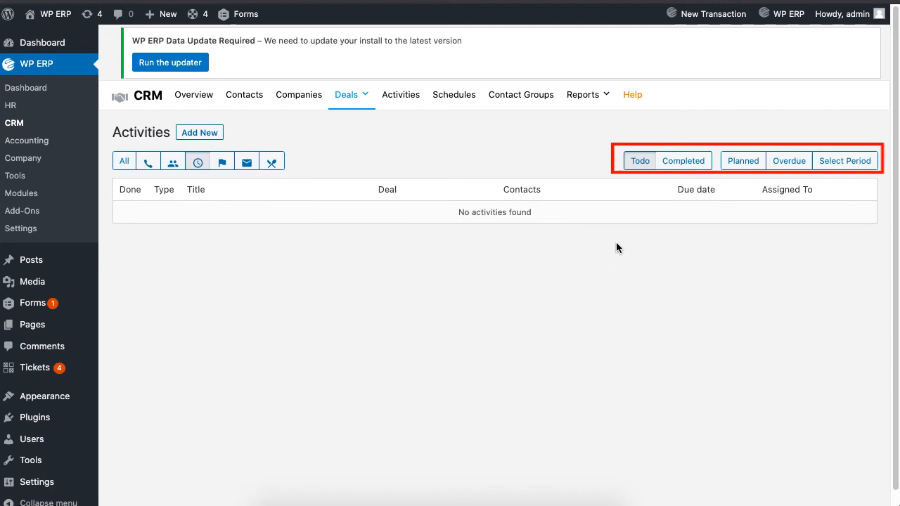
mouse_move(742, 165)
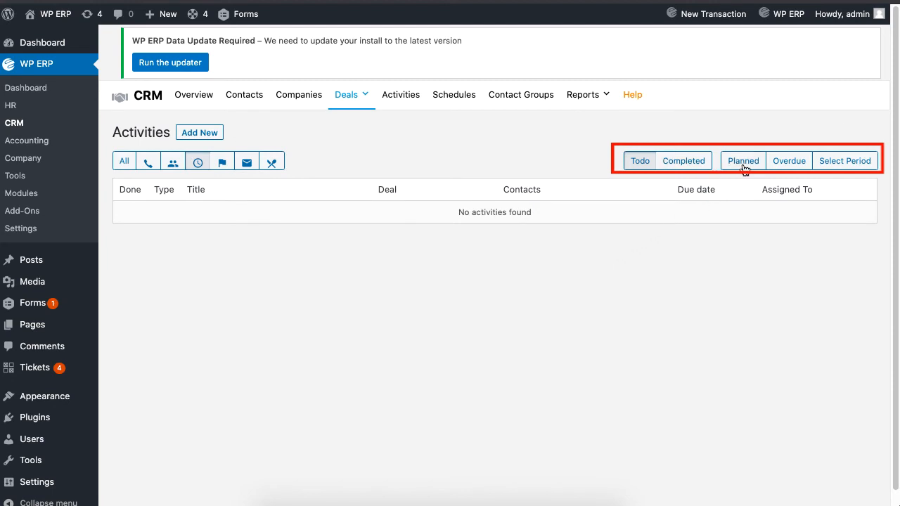
mouse_move(789, 165)
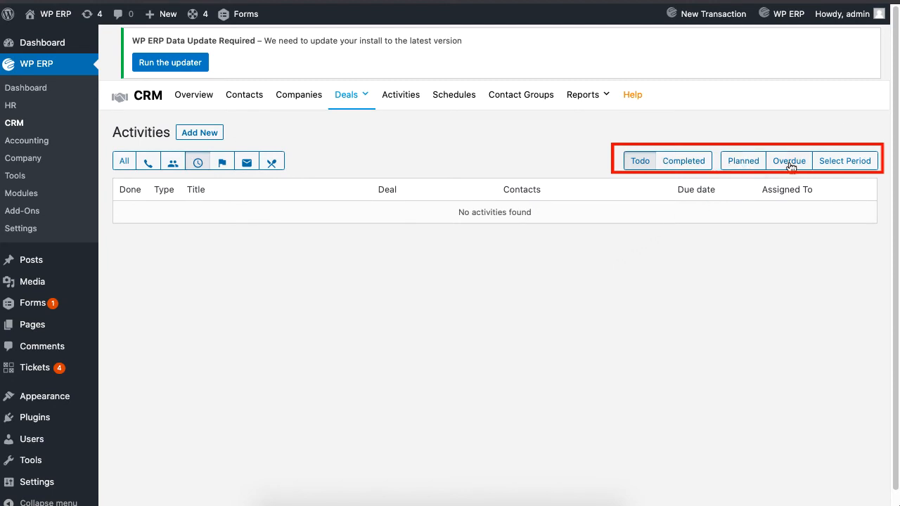
click(844, 160)
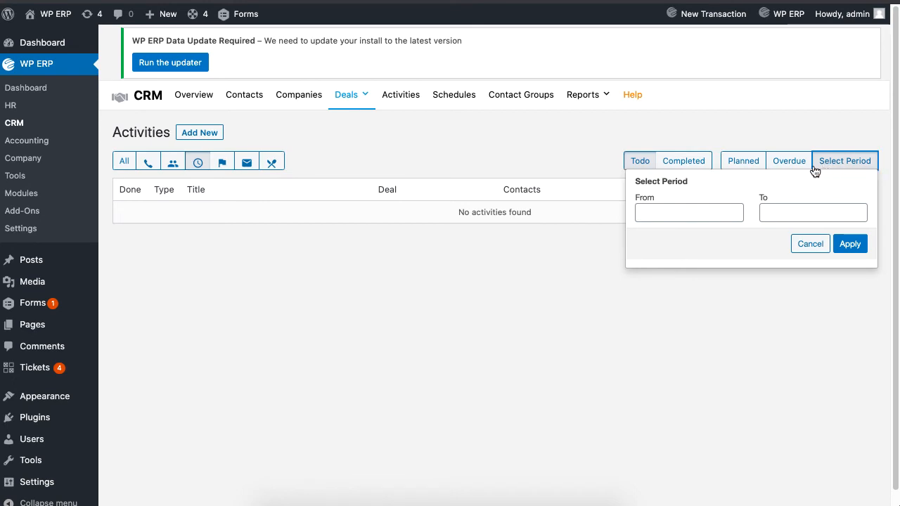
click(149, 160)
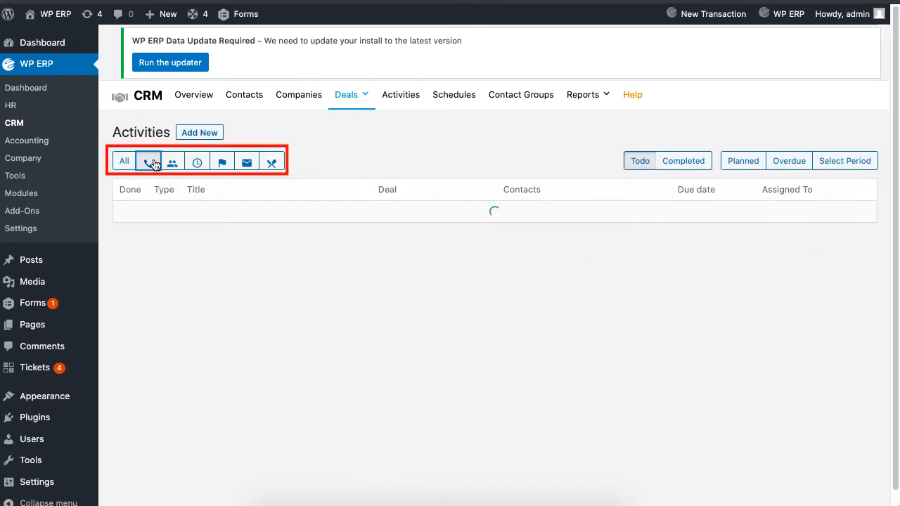
click(196, 160)
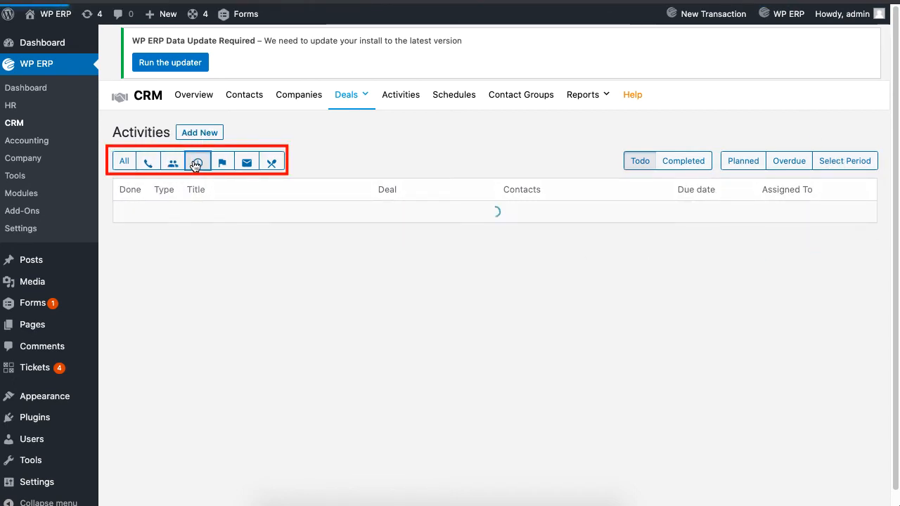
click(171, 160)
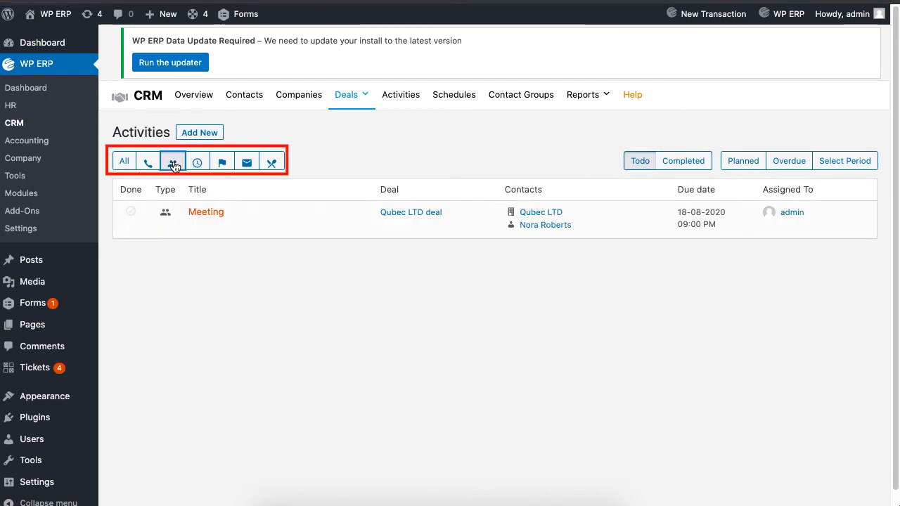
click(222, 162)
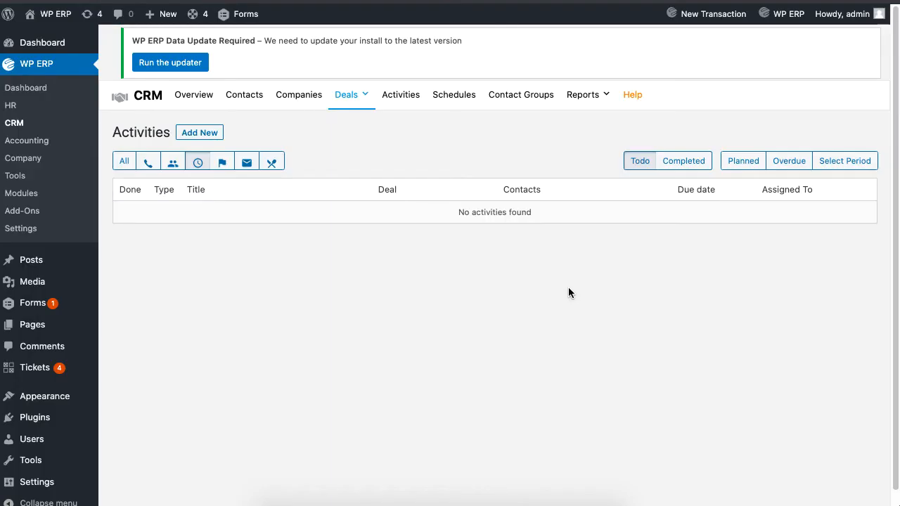
Go to ERP Settings and show the CRM Deals pipeline stages
click(347, 94)
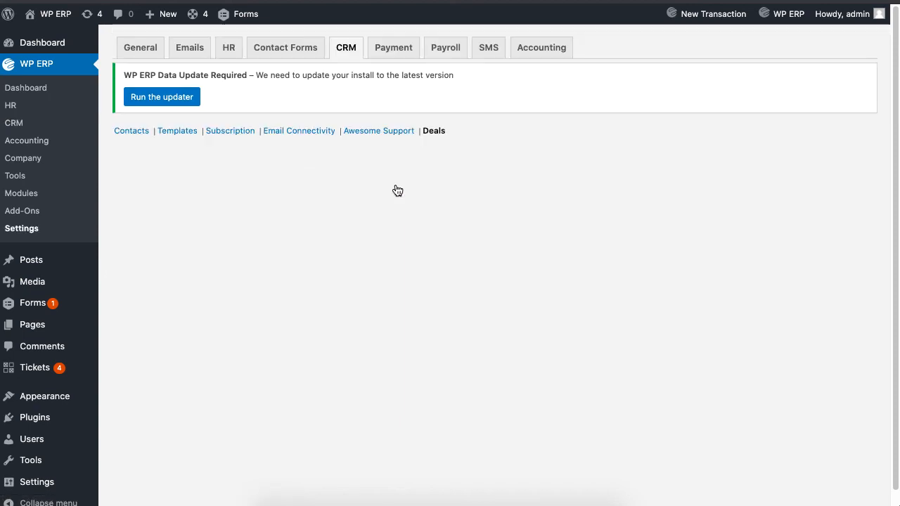
click(433, 131)
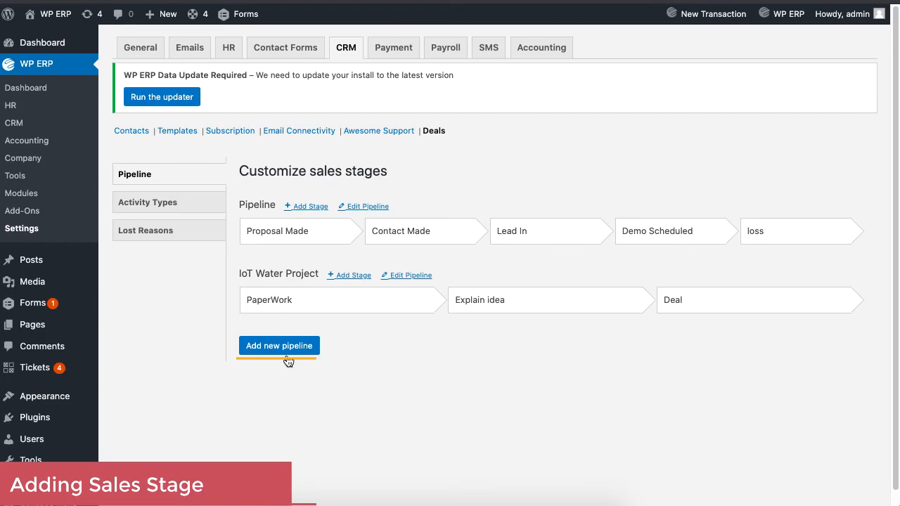
Create the Solar Project pipeline with Discussion stage, then order Demonstration before Negotiation
click(279, 346)
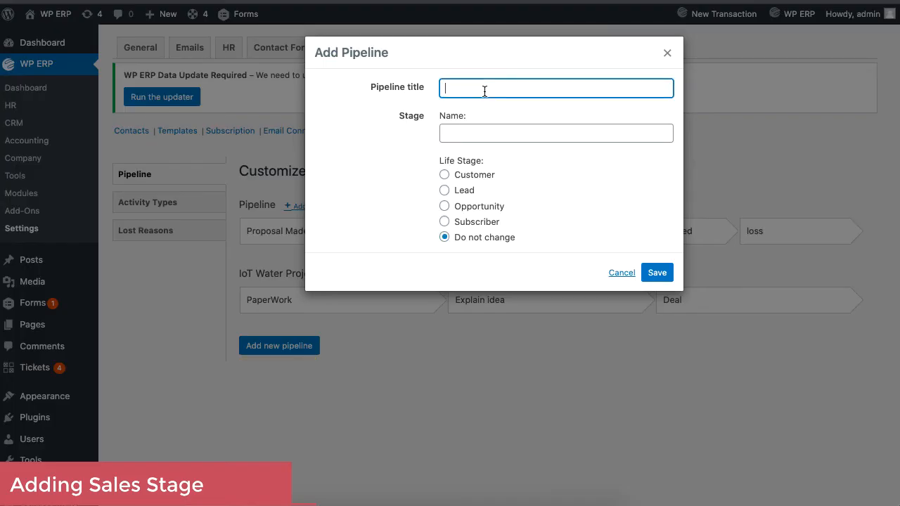
text(Discussion)
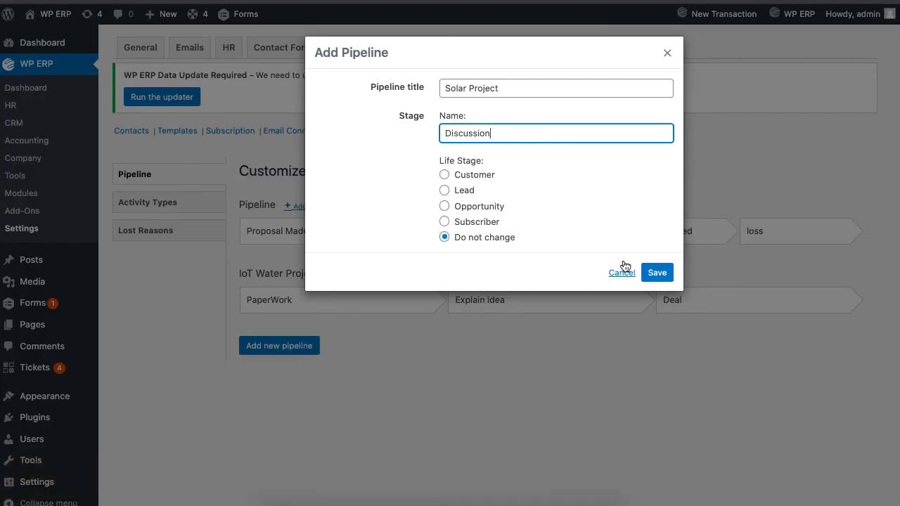
click(657, 273)
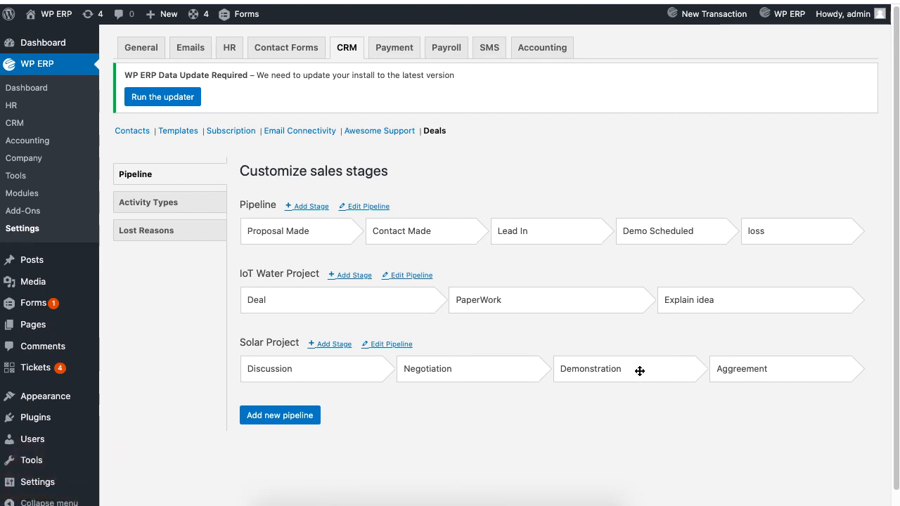
drag(638, 371, 590, 403)
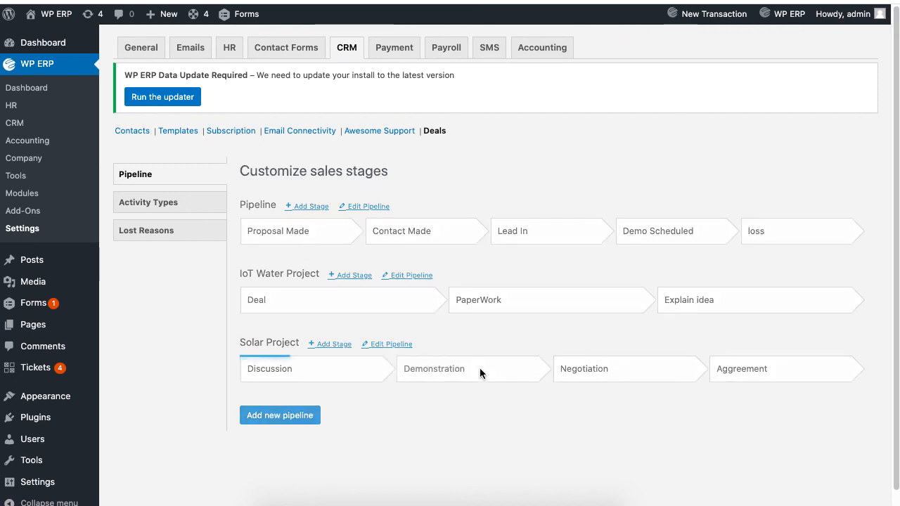
mouse_move(630, 427)
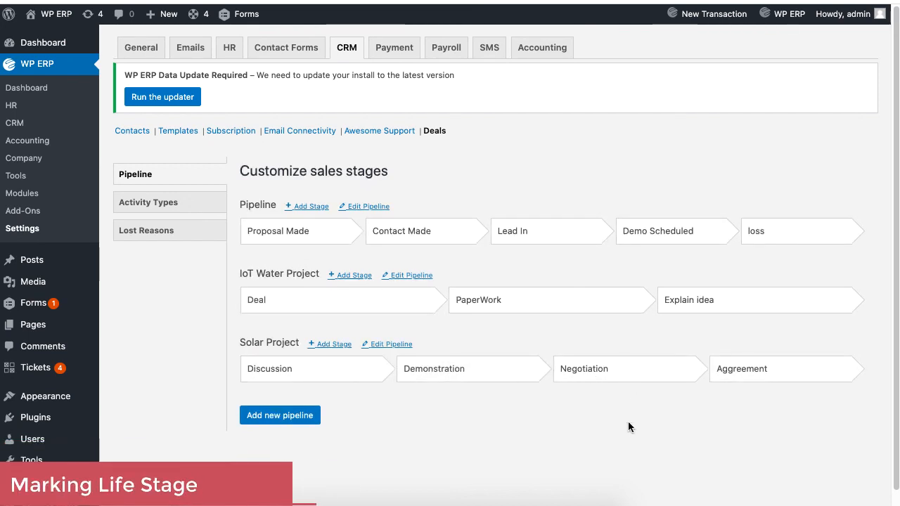
Set the Agreement stage's life stage to Opportunity and save it
click(743, 369)
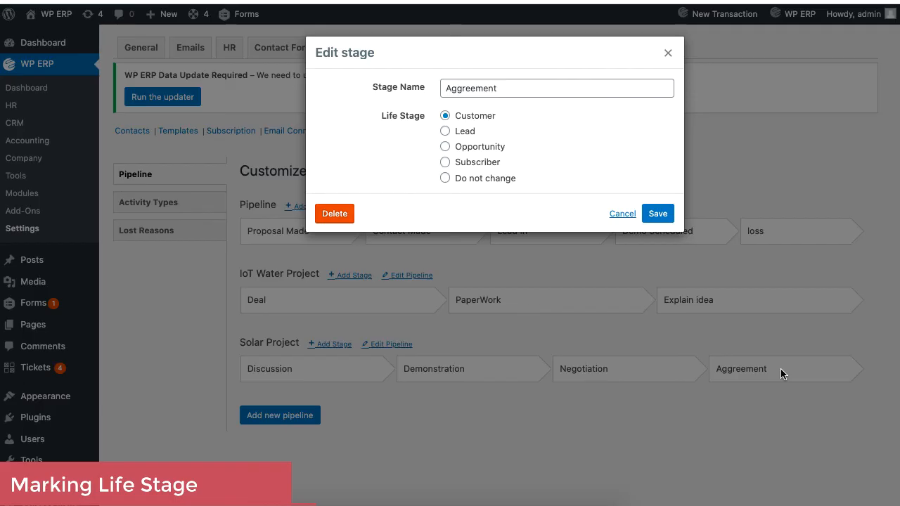
click(444, 146)
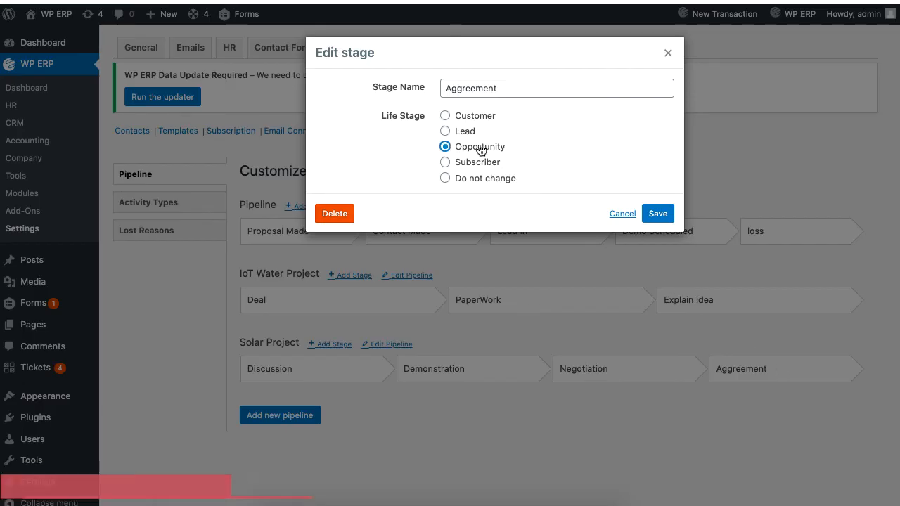
click(445, 131)
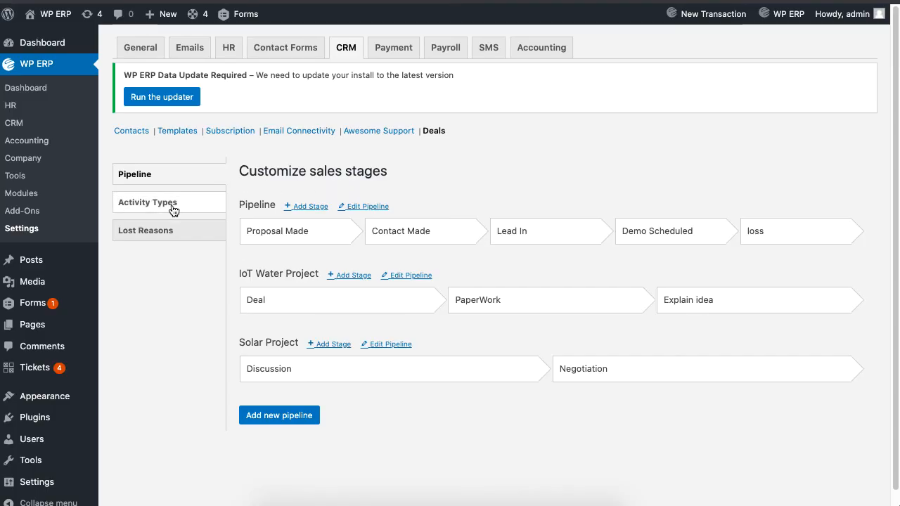
mouse_move(201, 210)
text(Fix Wifi)
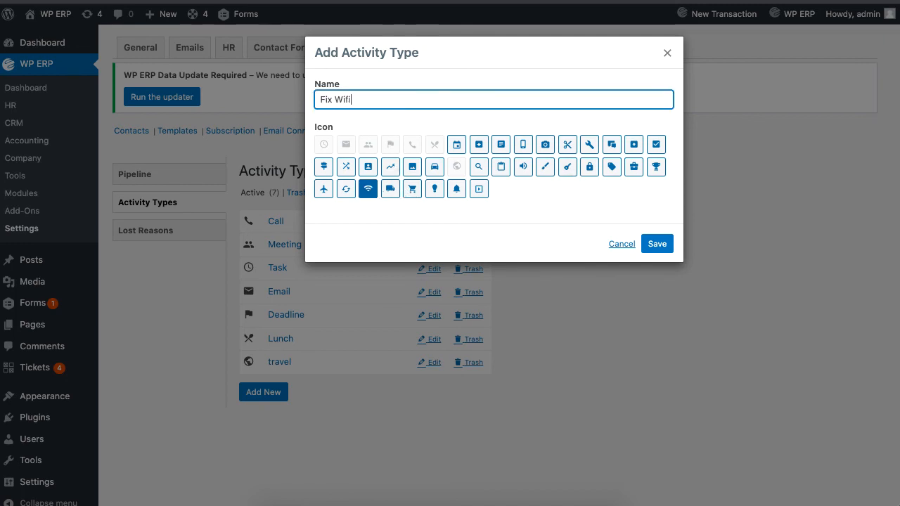
Save the new Fix Wifi activity type with its wifi icon
click(621, 243)
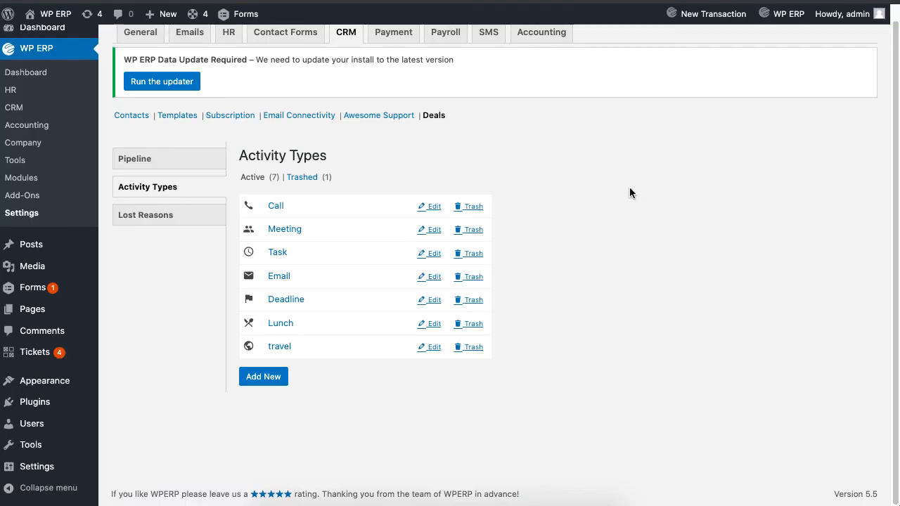
mouse_move(168, 214)
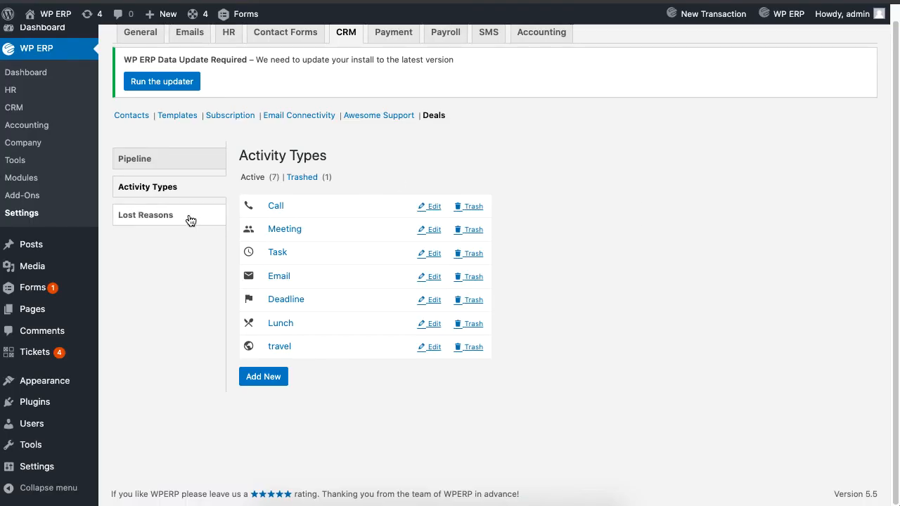
Enter 'Poor Communication of Ideas' as a new lost reason, leaving it unsaved
click(146, 214)
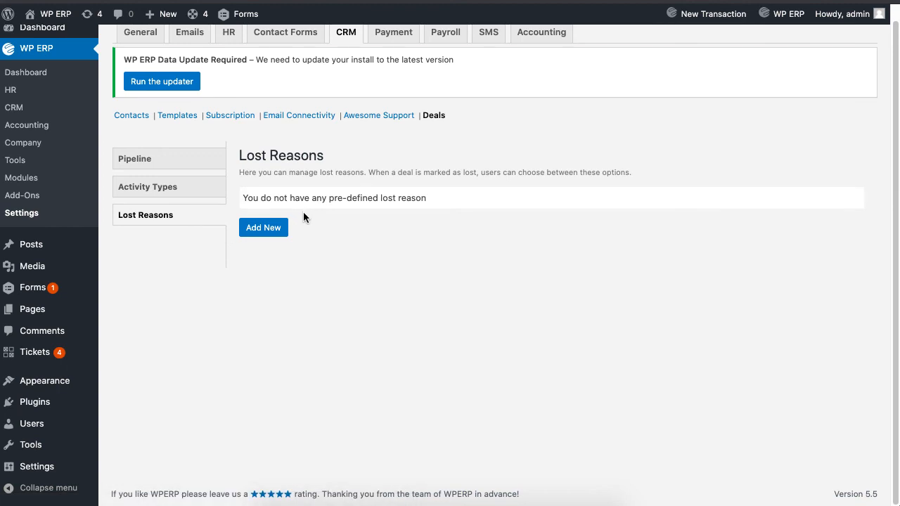
click(263, 227)
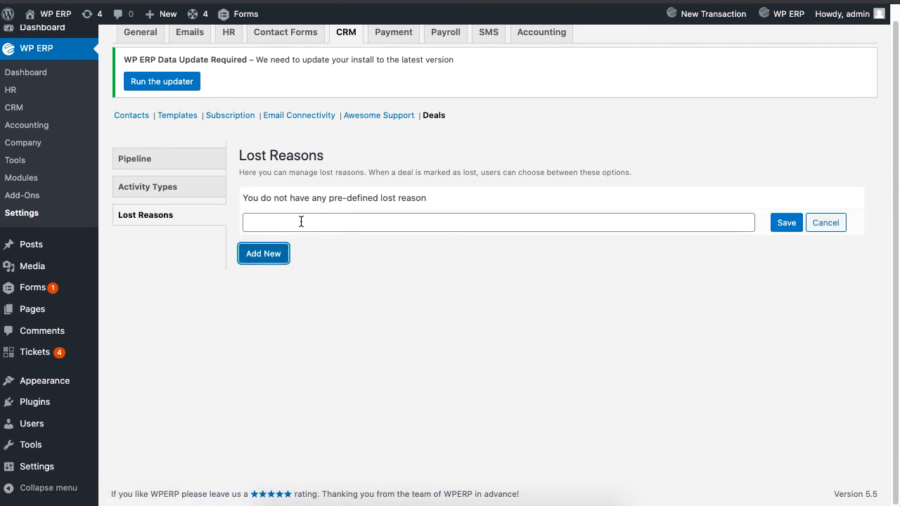
text(Poor Communication of Ideas)
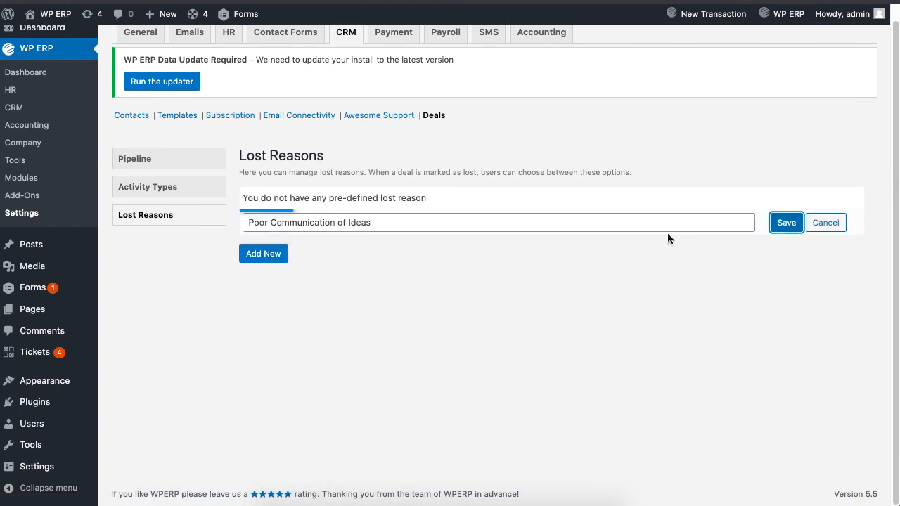